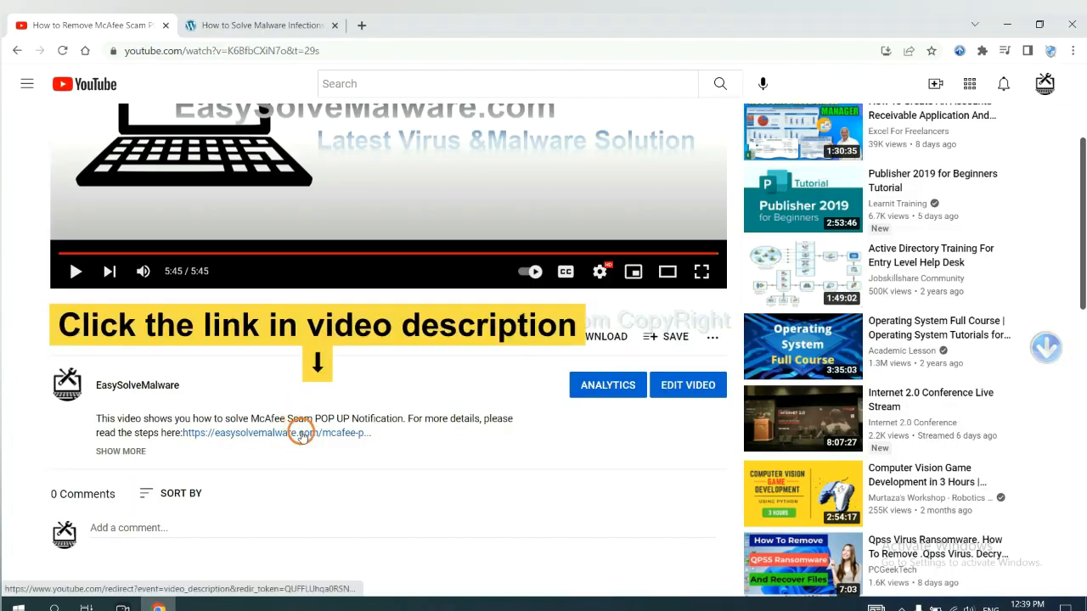
Open the easysolvemalware.com removal guide from the description and download SpyHunter for Windows
{"action": "left_click", "coordinate": [302, 432]}
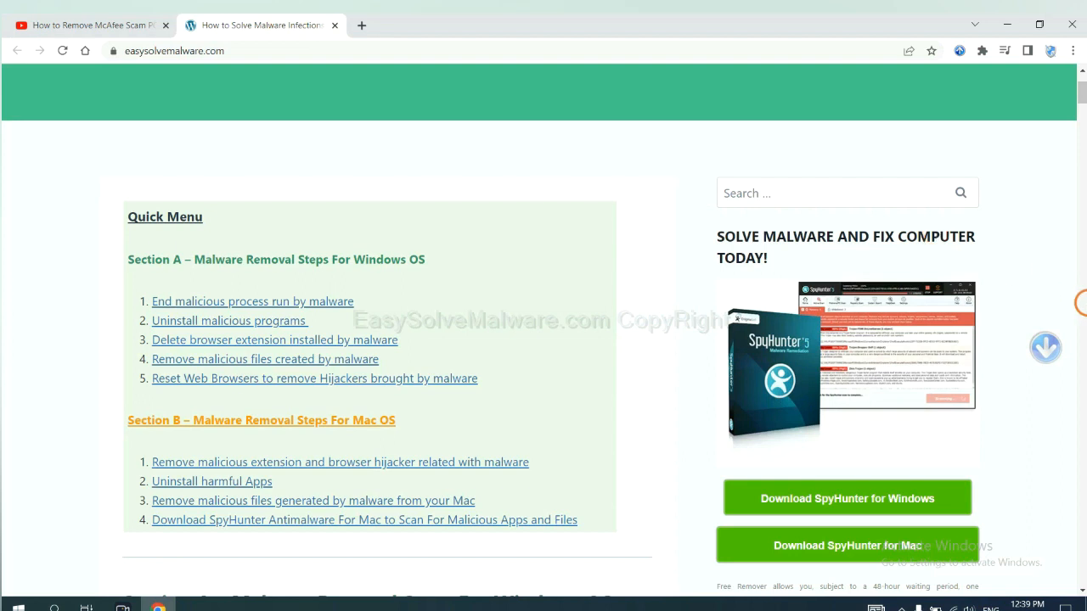
{"action": "scroll", "scroll_direction": "down", "scroll_amount": 3}
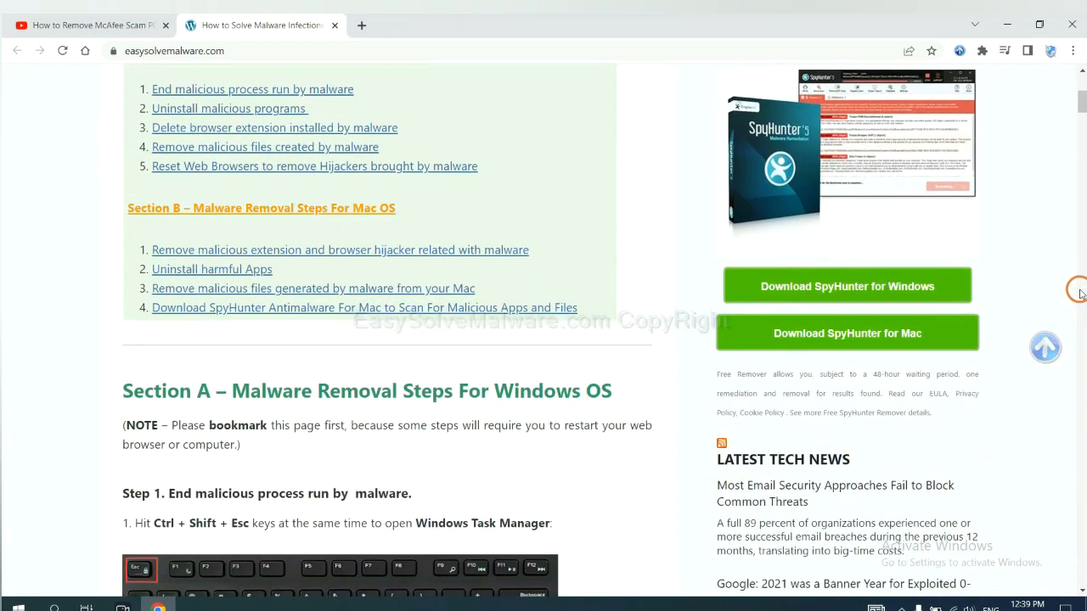
{"action": "left_click", "coordinate": [847, 285]}
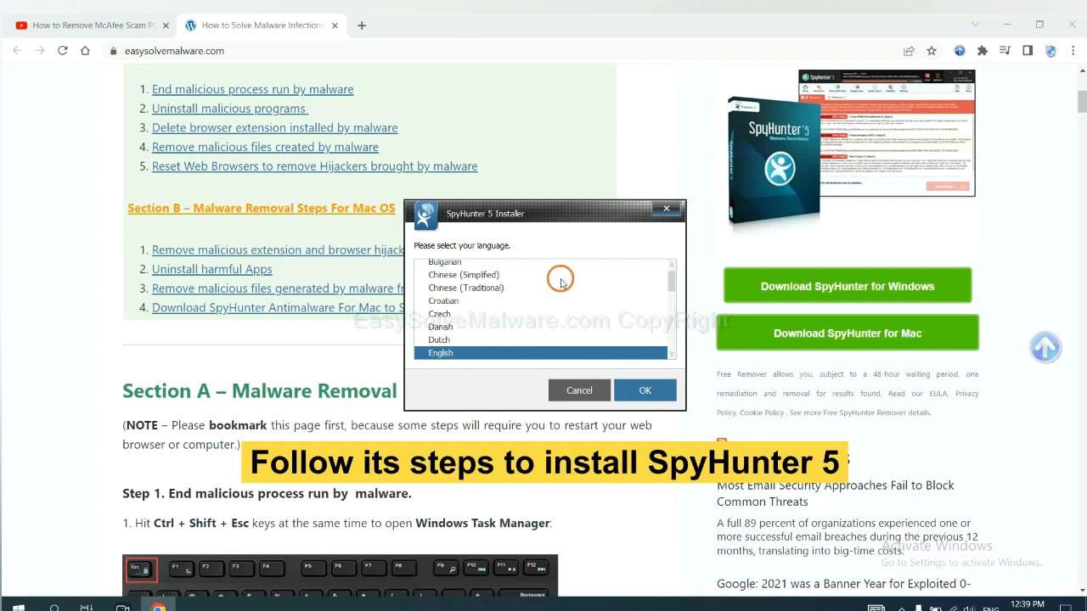
Confirm English, accept the EULA and Privacy Policy, and install SpyHunter 5
{"action": "left_click", "coordinate": [645, 390]}
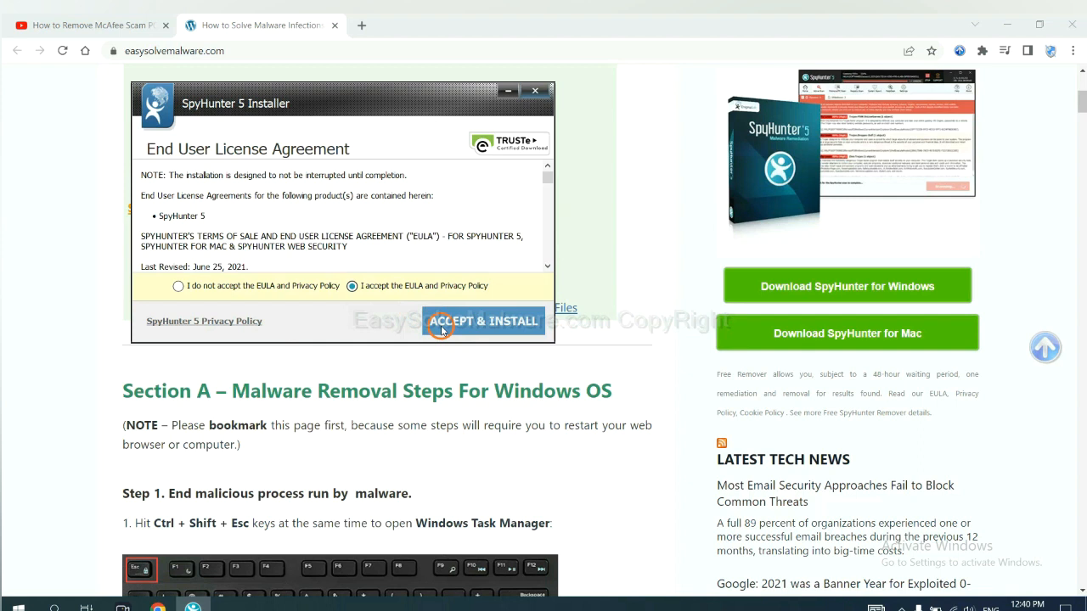
{"action": "left_click", "coordinate": [483, 321]}
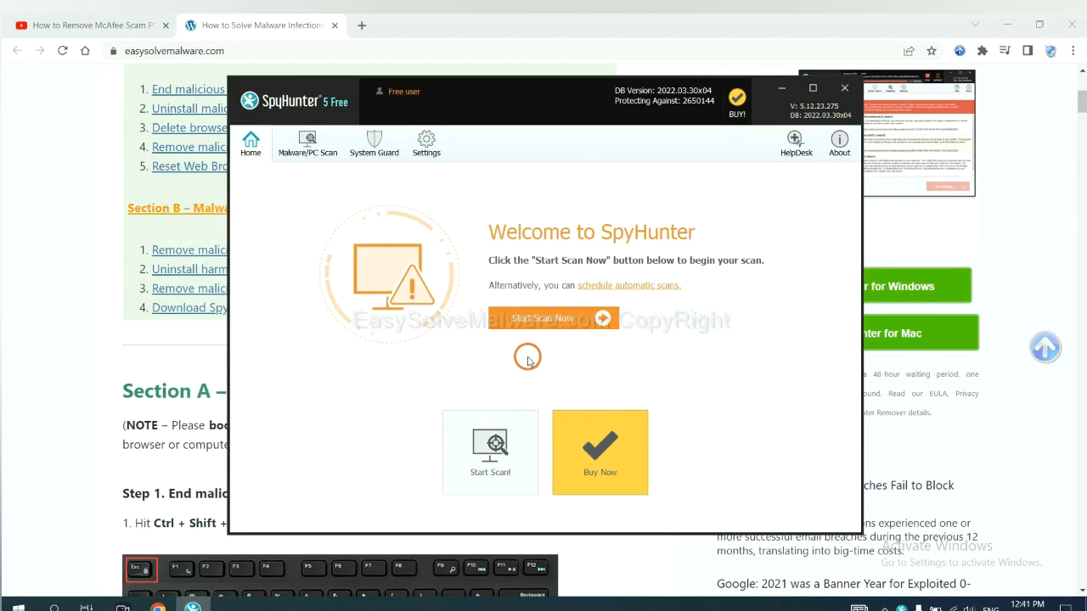
{"action": "mouse_move", "coordinate": [537, 325]}
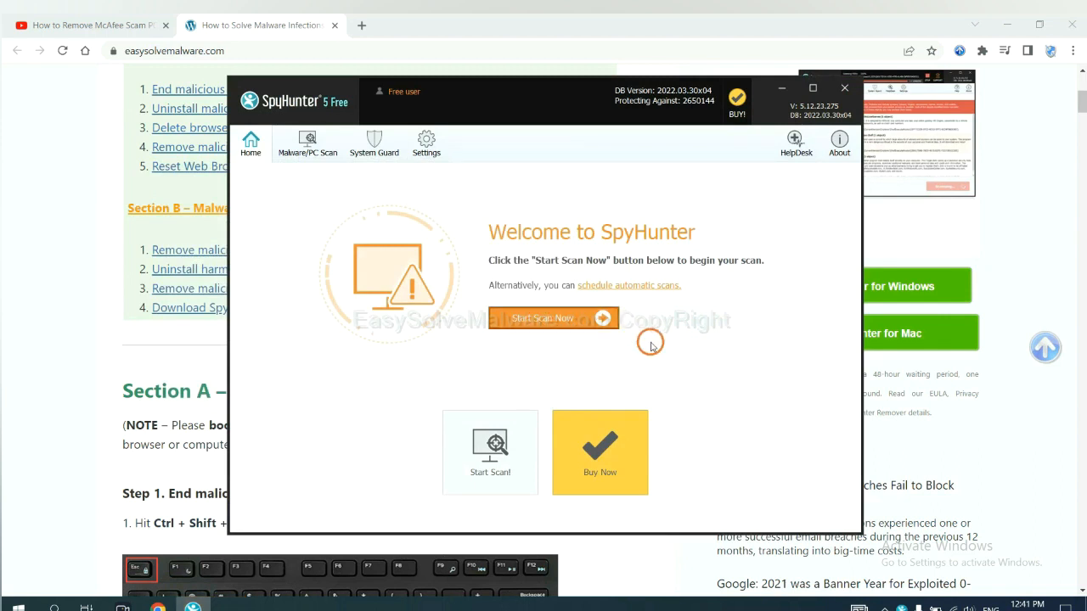
Run a SpyHunter scan and continue past the detected remove360.bat unknown object
{"action": "left_click", "coordinate": [552, 318]}
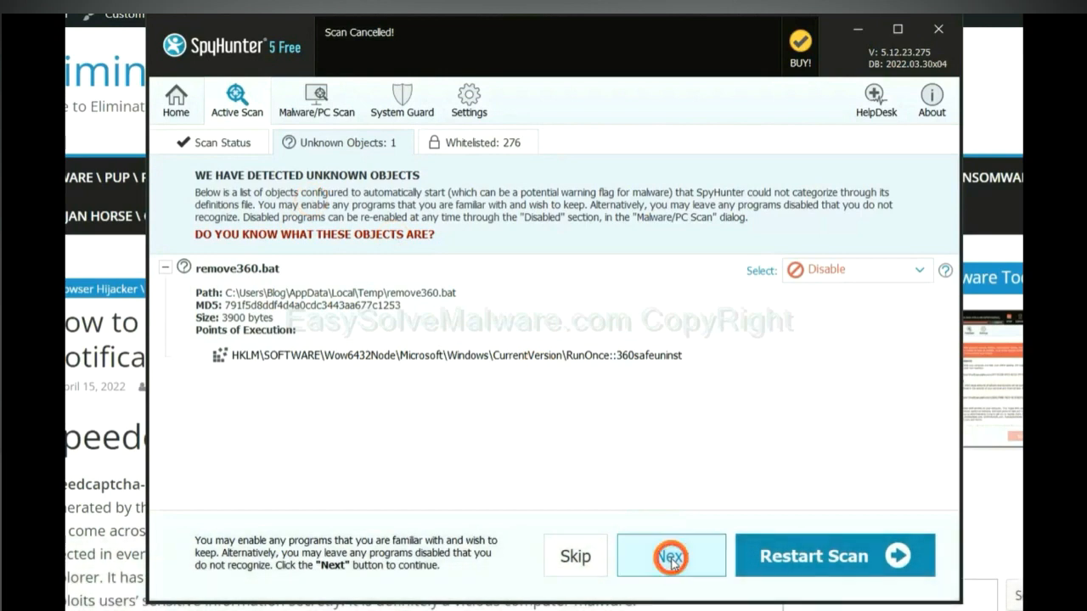
{"action": "left_click", "coordinate": [671, 555]}
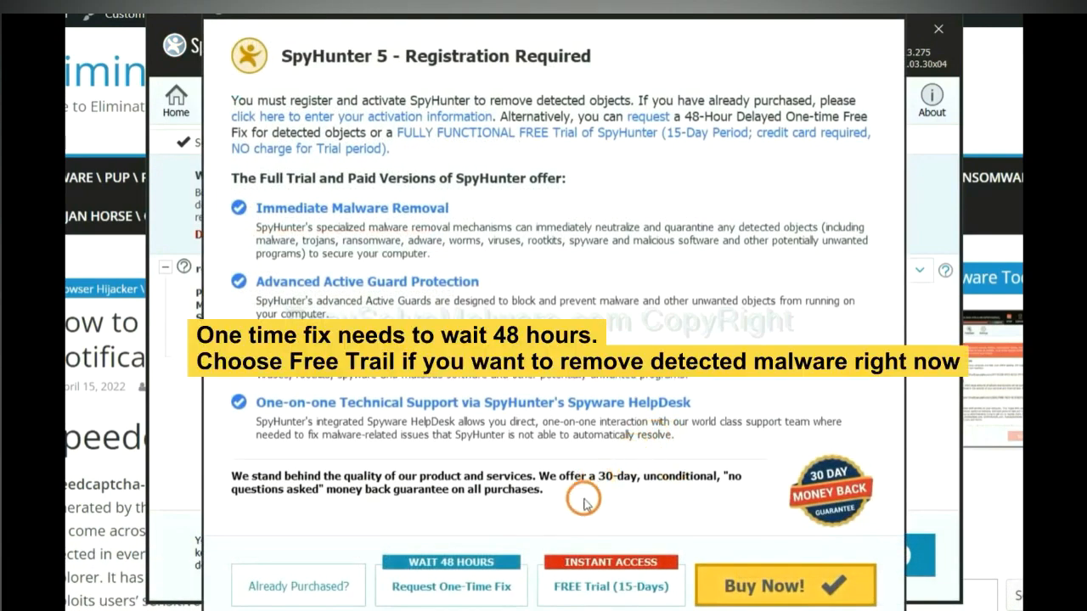
{"action": "mouse_move", "coordinate": [595, 527]}
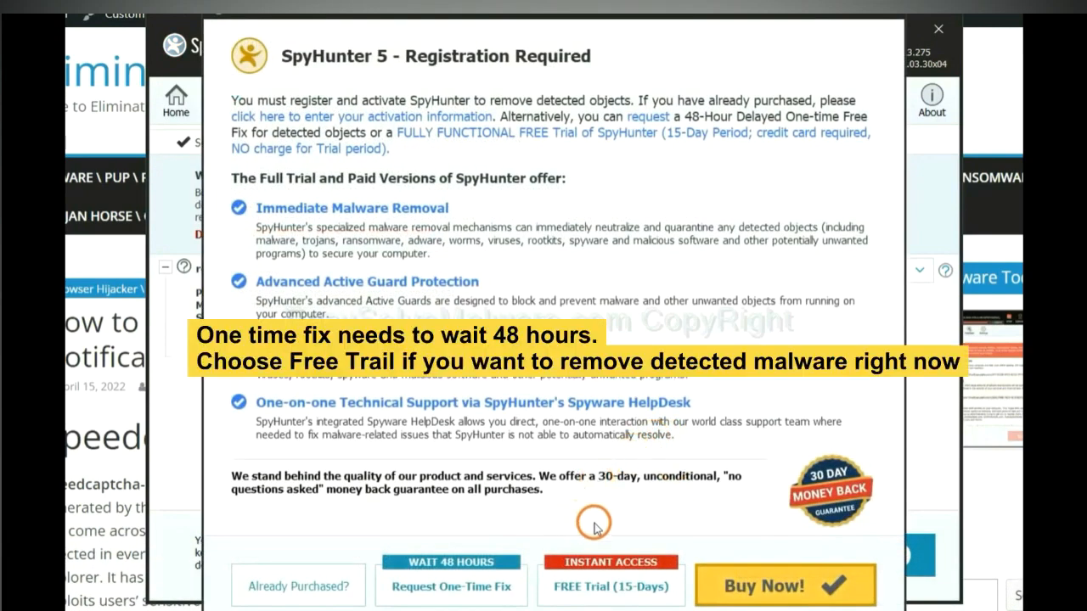
{"action": "mouse_move", "coordinate": [501, 560]}
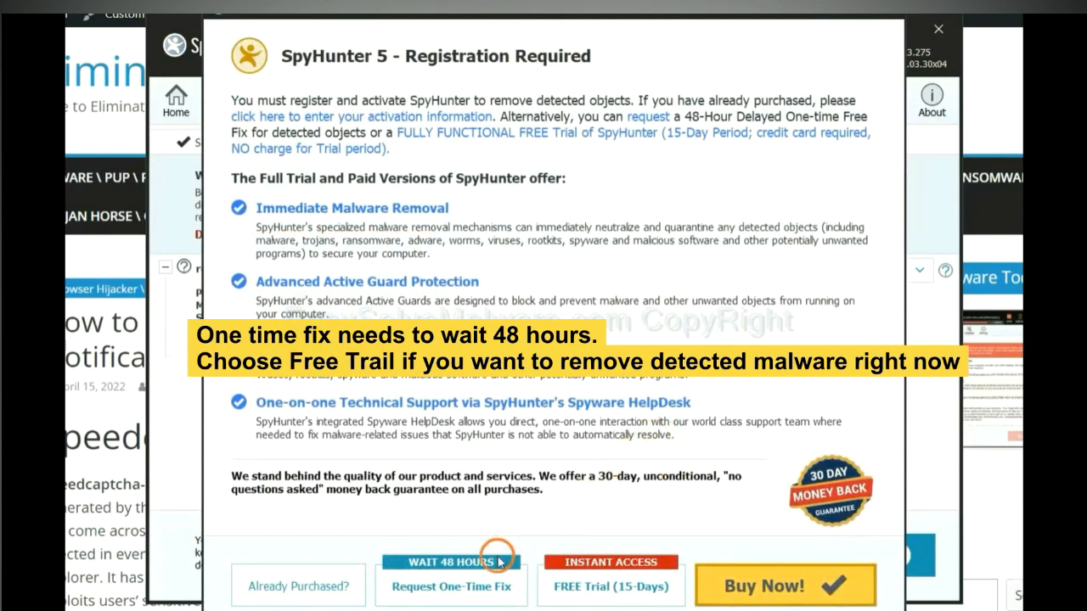
{"action": "mouse_move", "coordinate": [594, 604]}
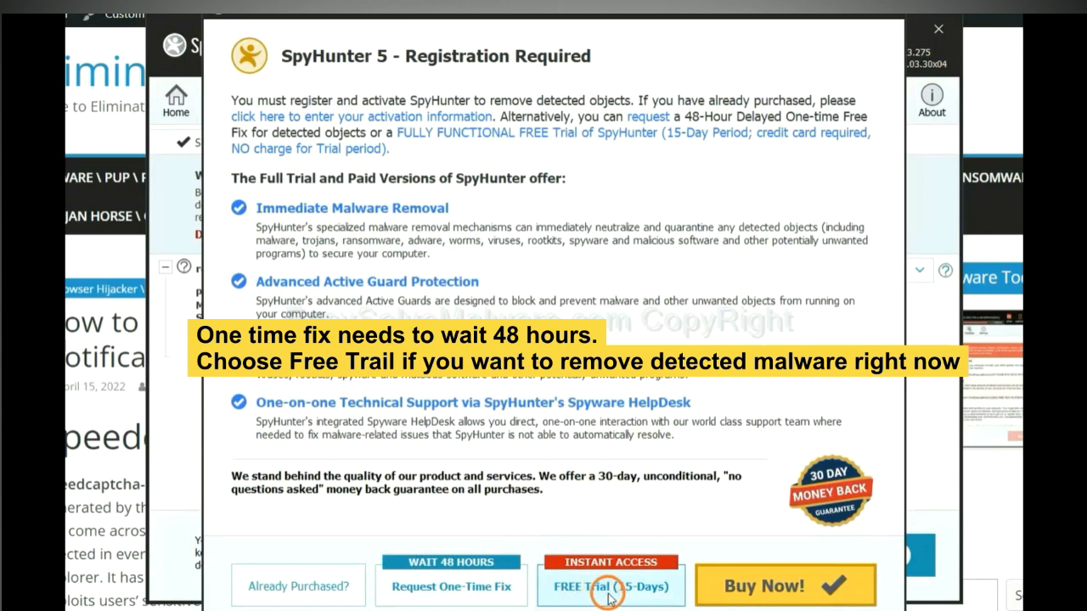
{"action": "mouse_move", "coordinate": [564, 594]}
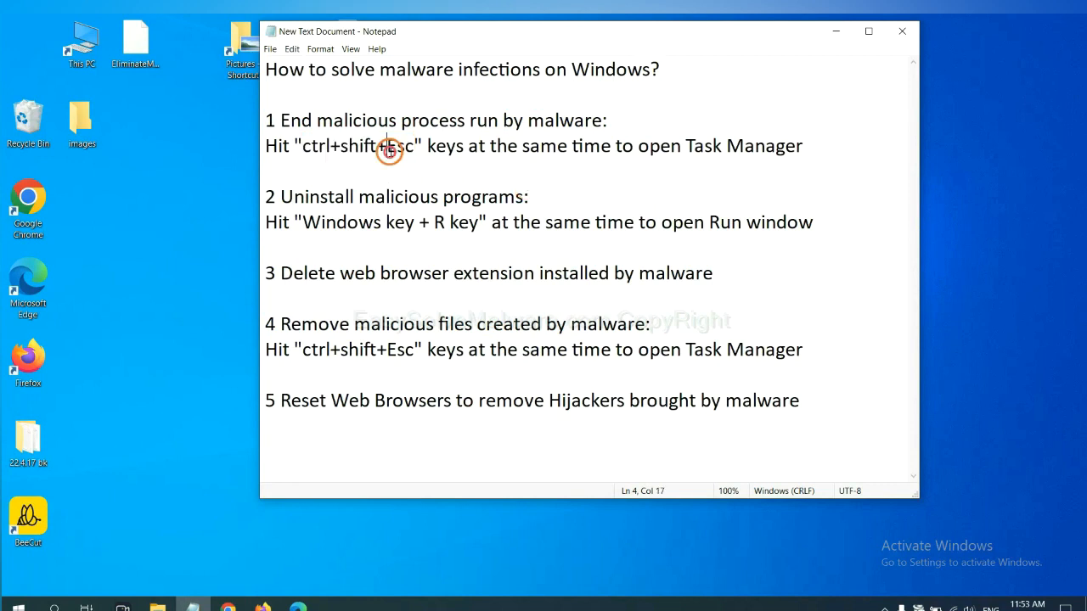
Select "ctrl+shift+Esc" in the step 1 line of the removal notes
{"action": "left_click_drag", "start_coordinate": [297, 146], "coordinate": [414, 145]}
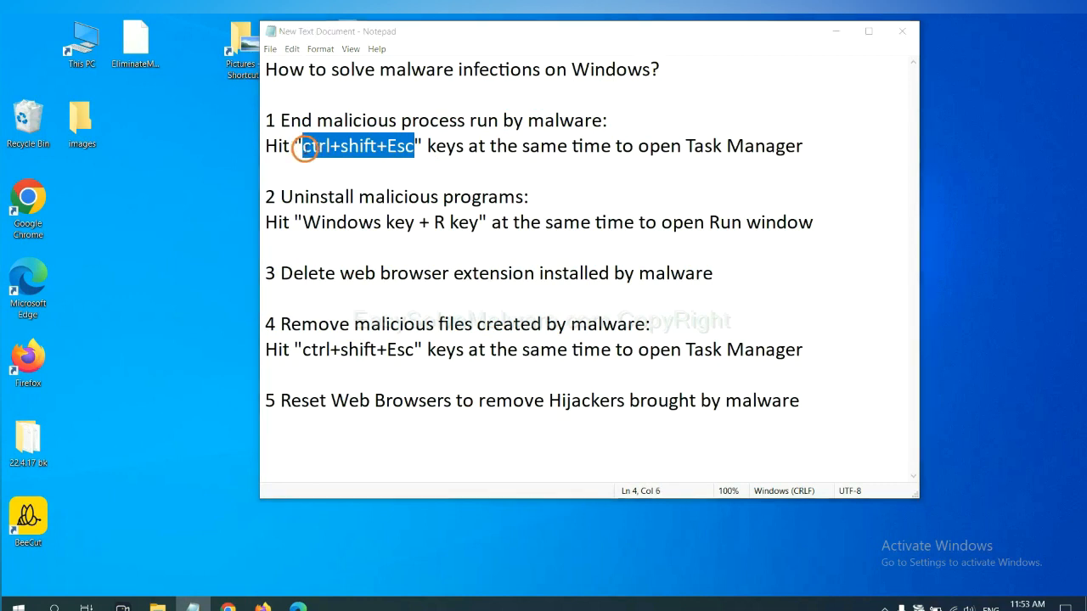
{"action": "key", "text": "ctrl+shift+Esc"}
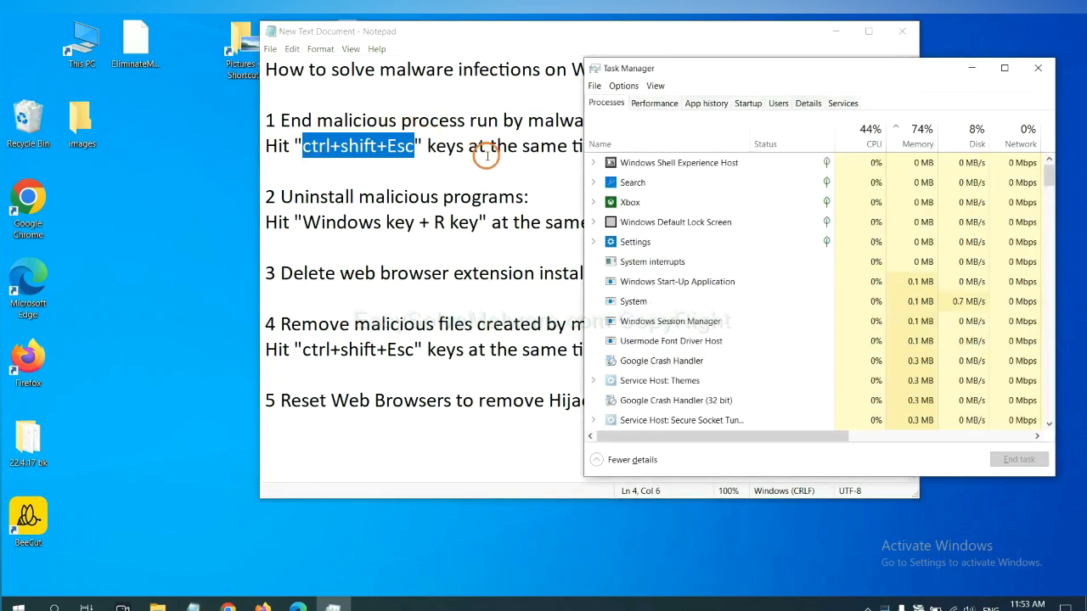
{"action": "mouse_move", "coordinate": [683, 301]}
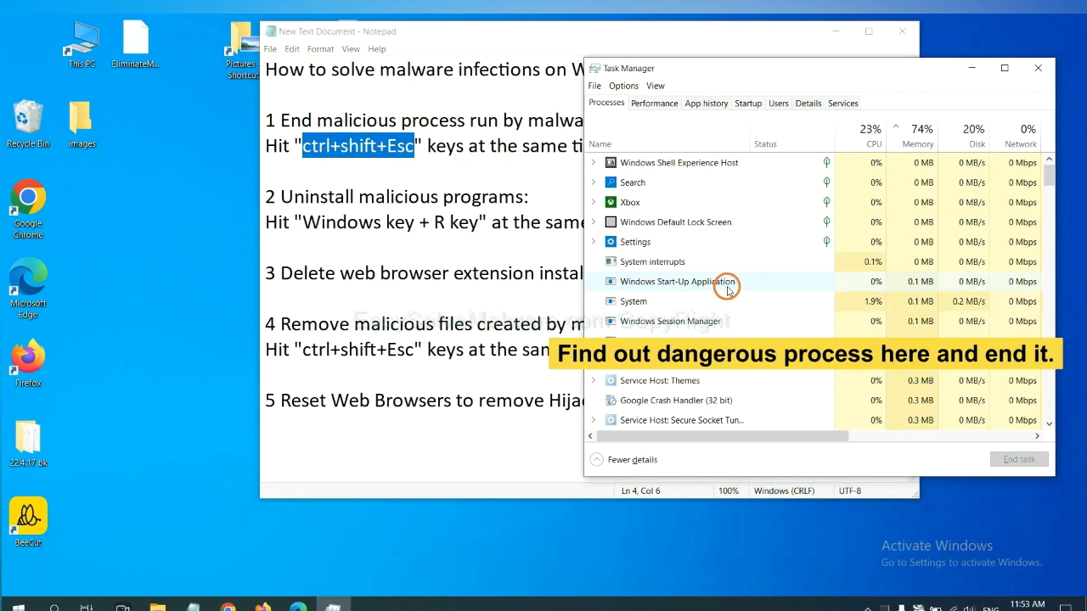
{"action": "mouse_move", "coordinate": [727, 300]}
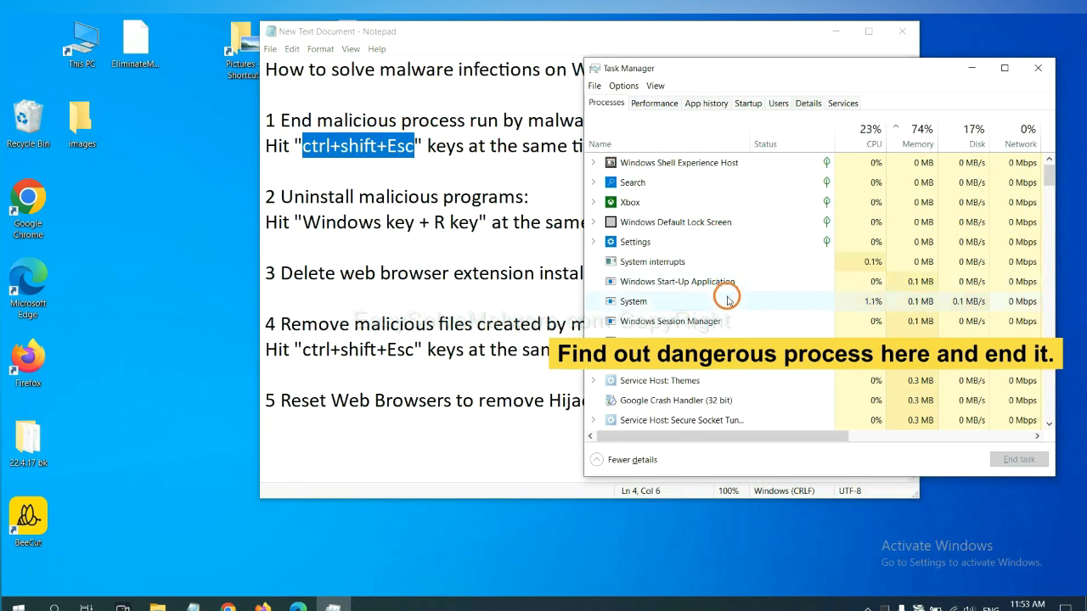
{"action": "left_click", "coordinate": [726, 301]}
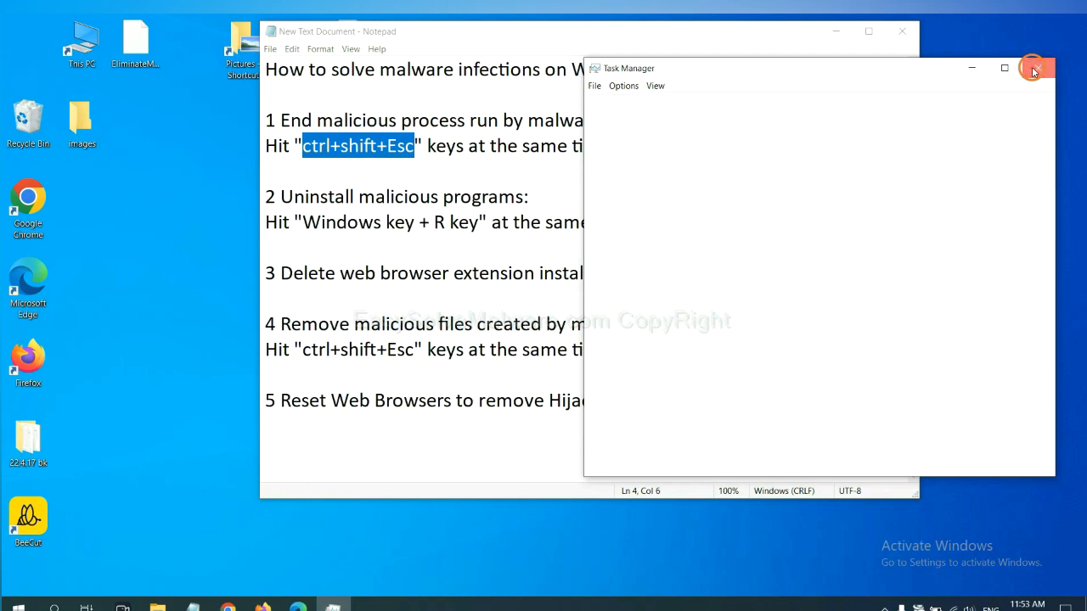
{"action": "left_click", "coordinate": [1035, 69]}
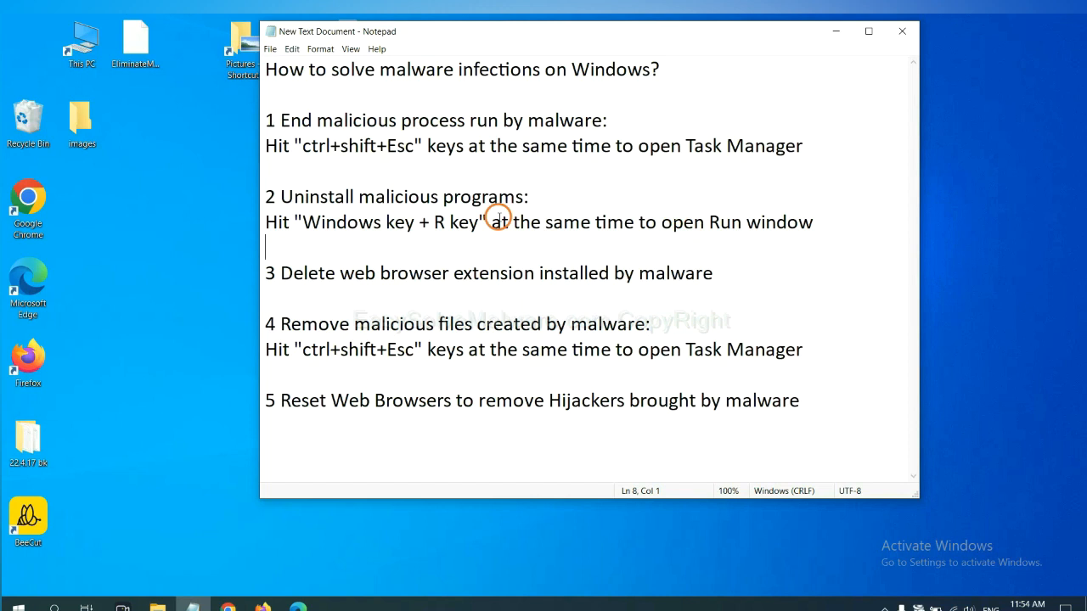
Highlight "Windows key + R key" in step 2, then run "control panel" from Run
{"action": "left_click", "coordinate": [299, 227]}
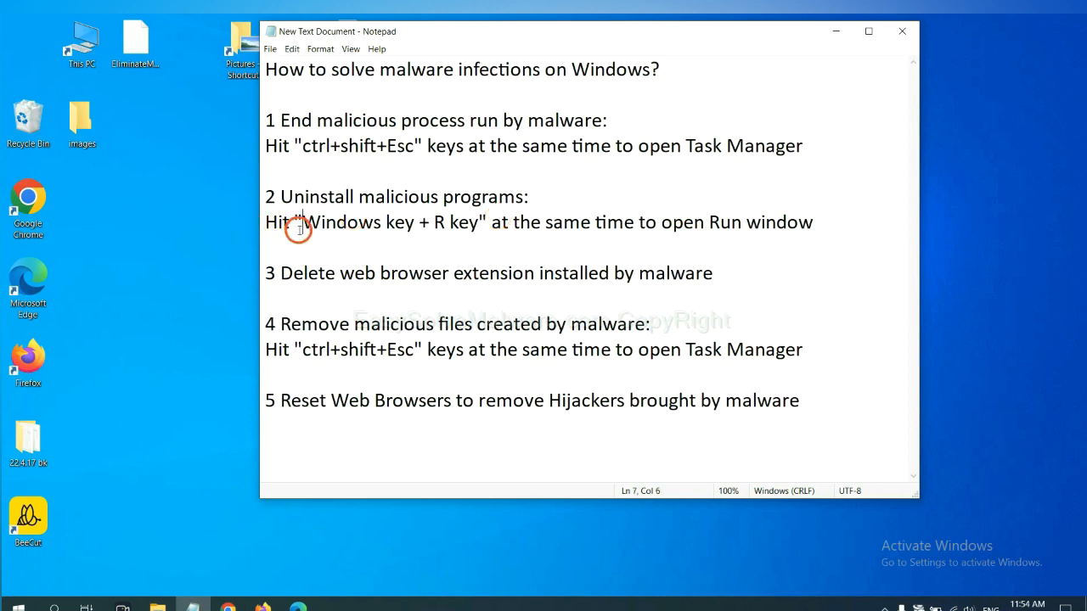
{"action": "left_click_drag", "start_coordinate": [298, 222], "coordinate": [475, 222]}
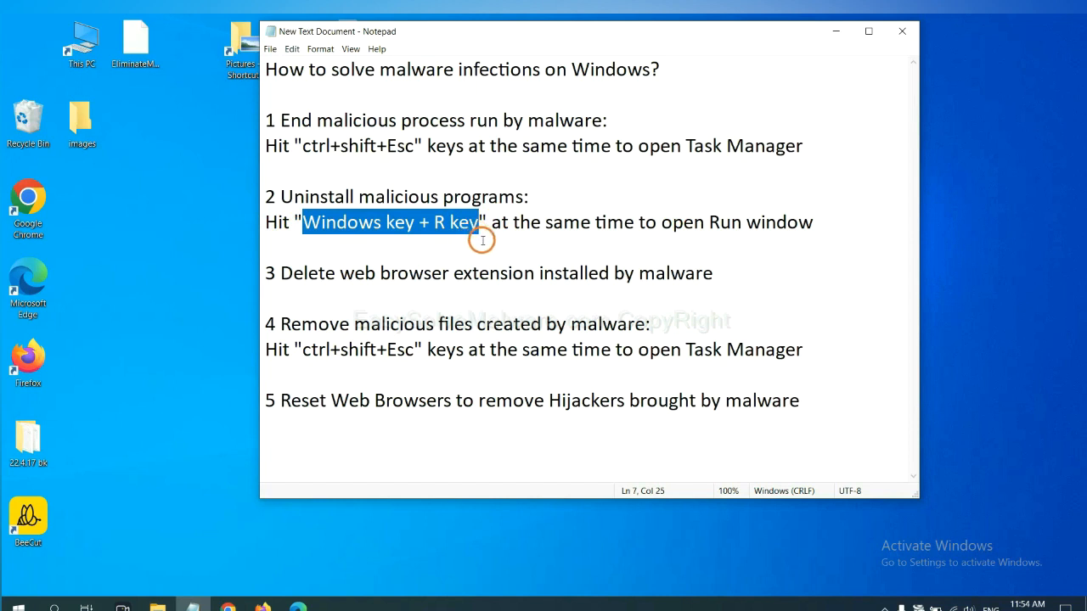
{"action": "key", "text": "Win+r"}
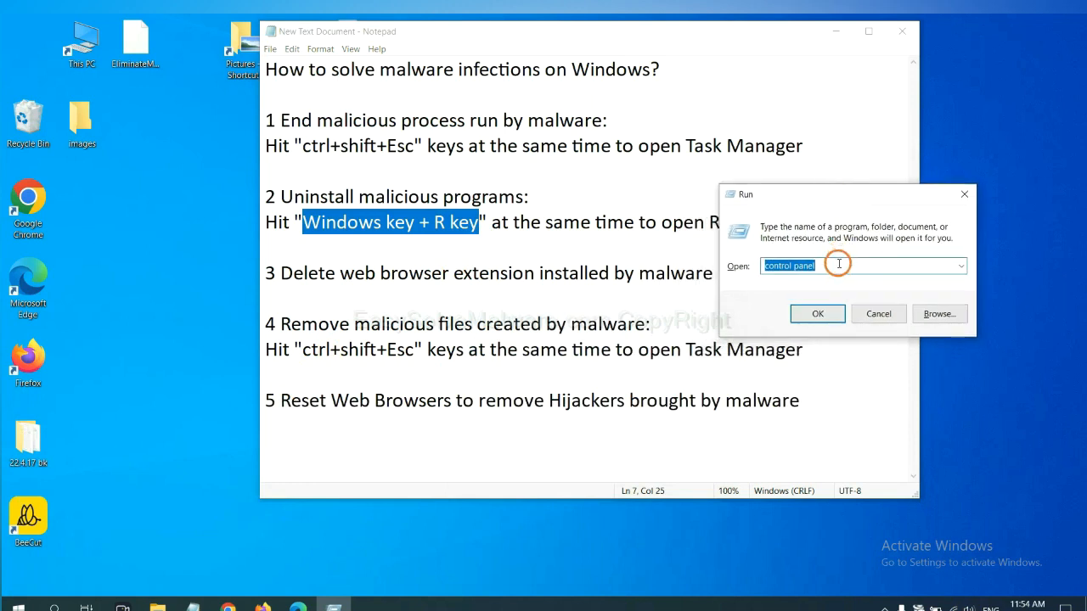
{"action": "left_click", "coordinate": [836, 266]}
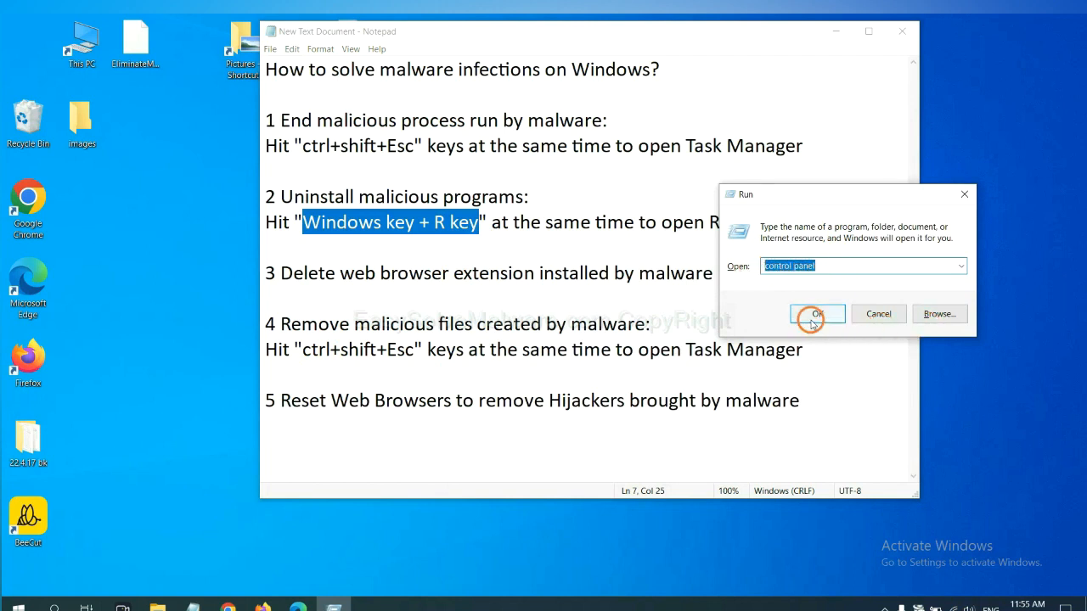
{"action": "left_click", "coordinate": [816, 313]}
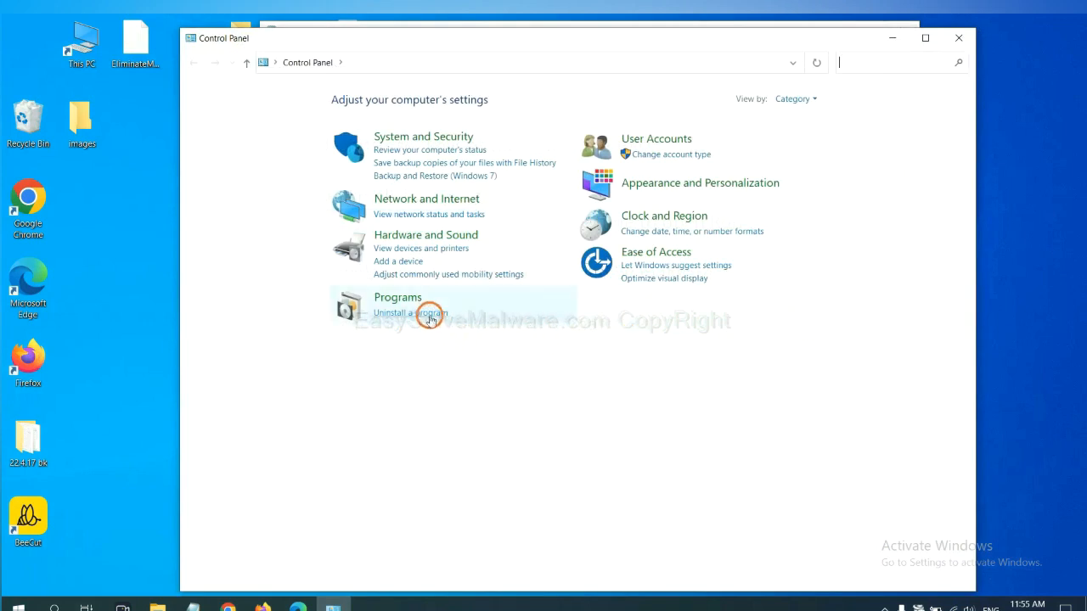
Open Programs and Features and select Xiph.Org Open Codecs
{"action": "left_click", "coordinate": [407, 312]}
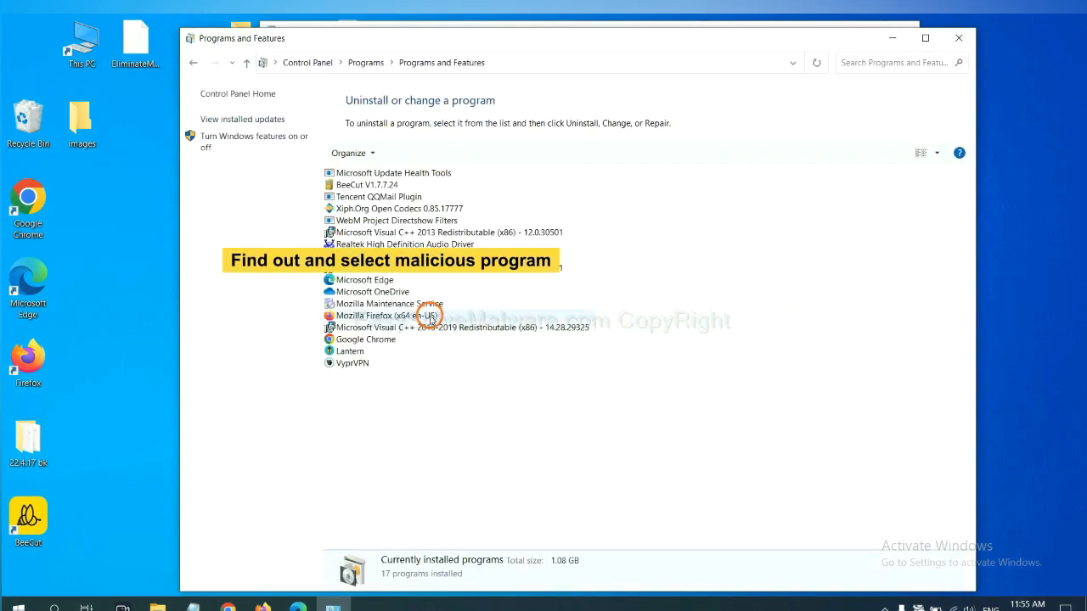
{"action": "mouse_move", "coordinate": [645, 259]}
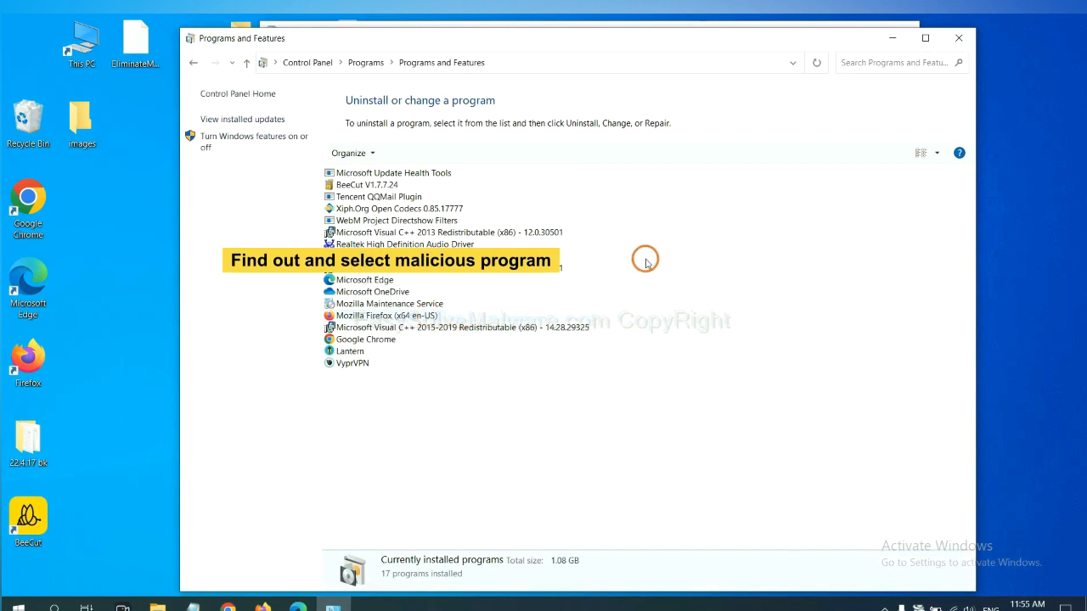
{"action": "mouse_move", "coordinate": [654, 250]}
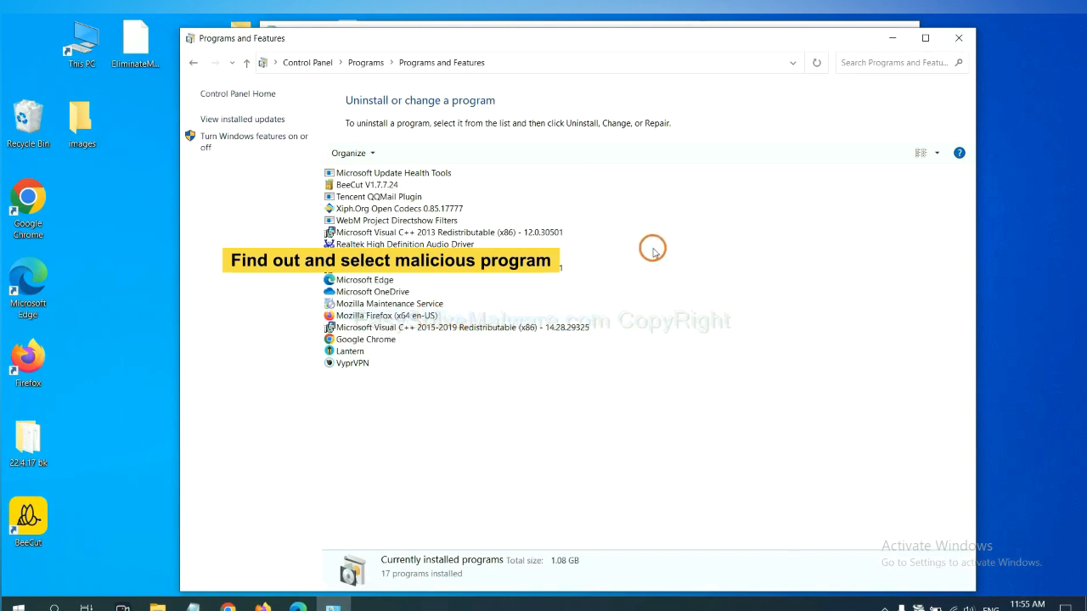
{"action": "mouse_move", "coordinate": [661, 247]}
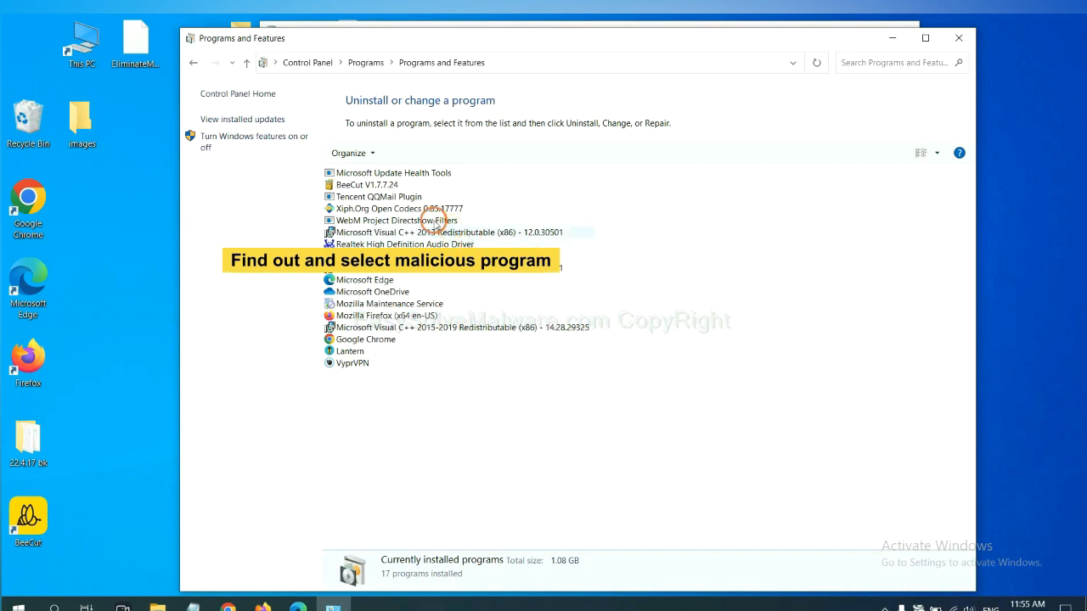
{"action": "left_click", "coordinate": [395, 208]}
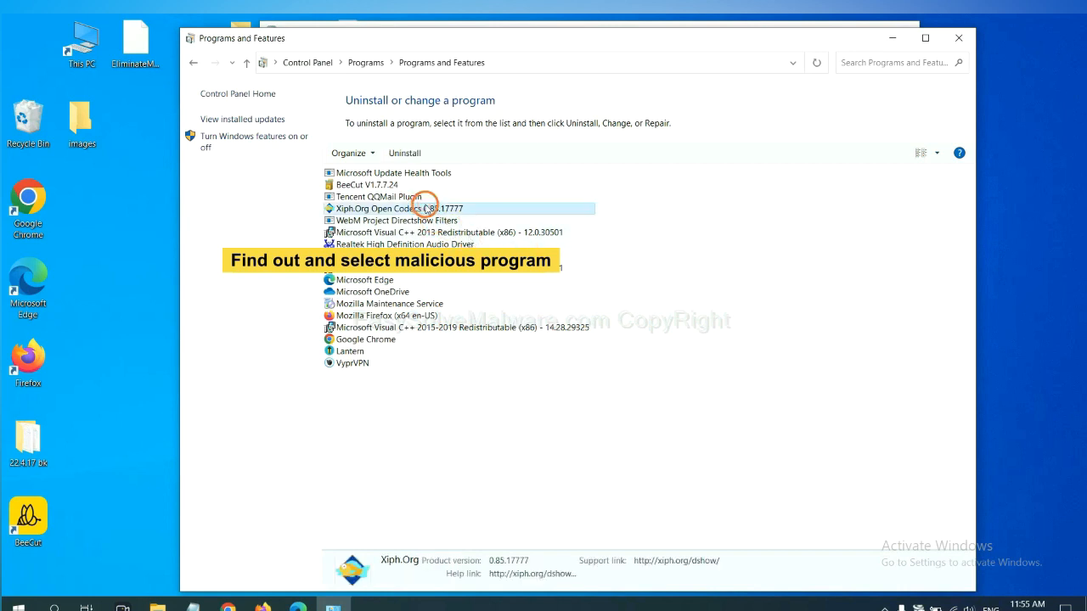
{"action": "mouse_move", "coordinate": [404, 153]}
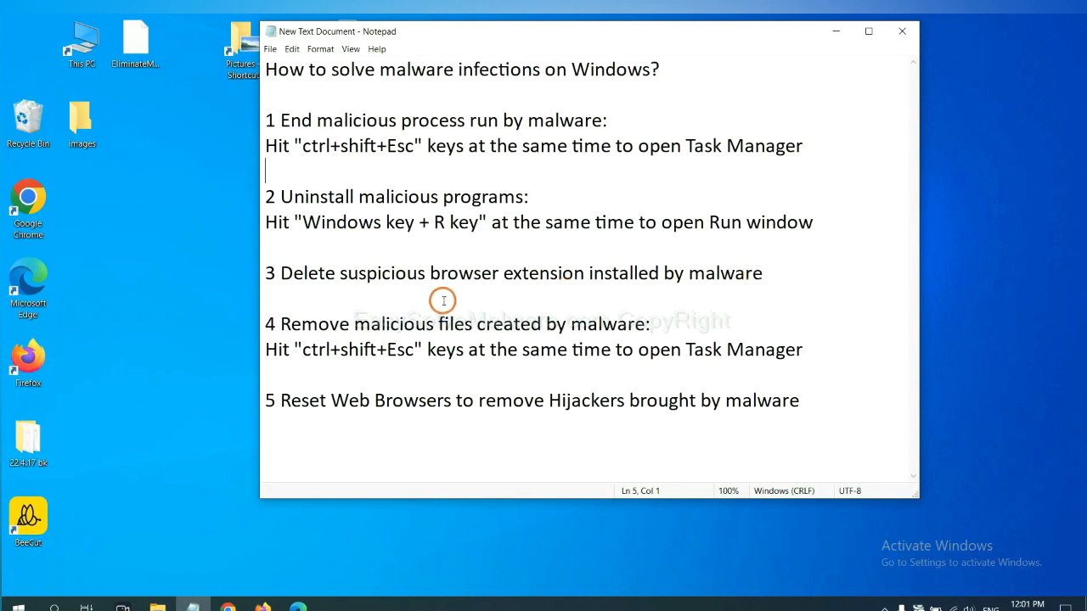
{"action": "mouse_move", "coordinate": [244, 593]}
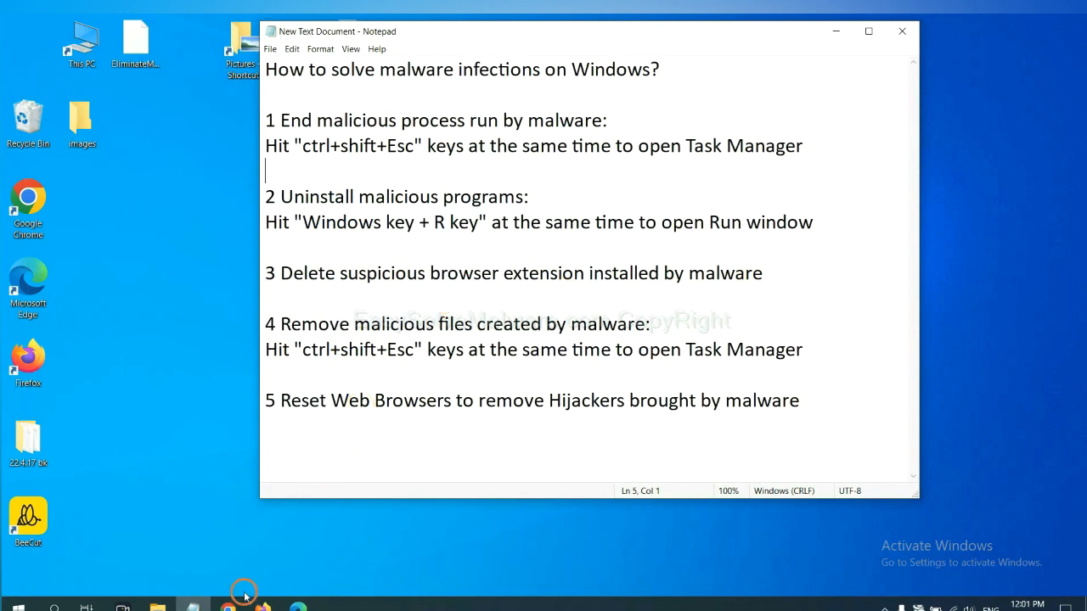
Switch to Chrome and open its Extensions page from More tools
{"action": "left_click", "coordinate": [227, 610]}
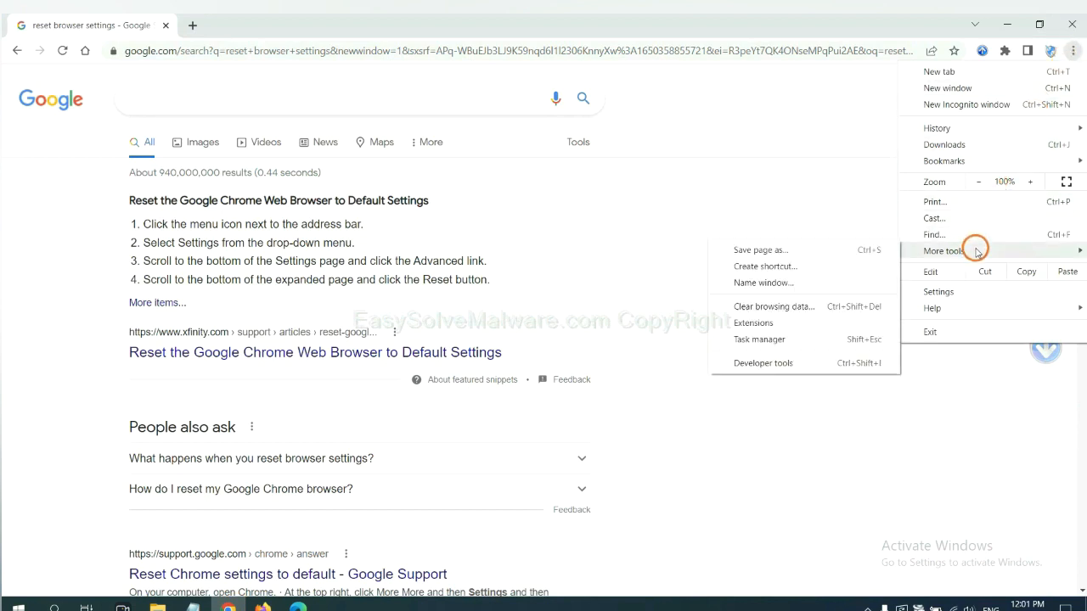
{"action": "mouse_move", "coordinate": [805, 307]}
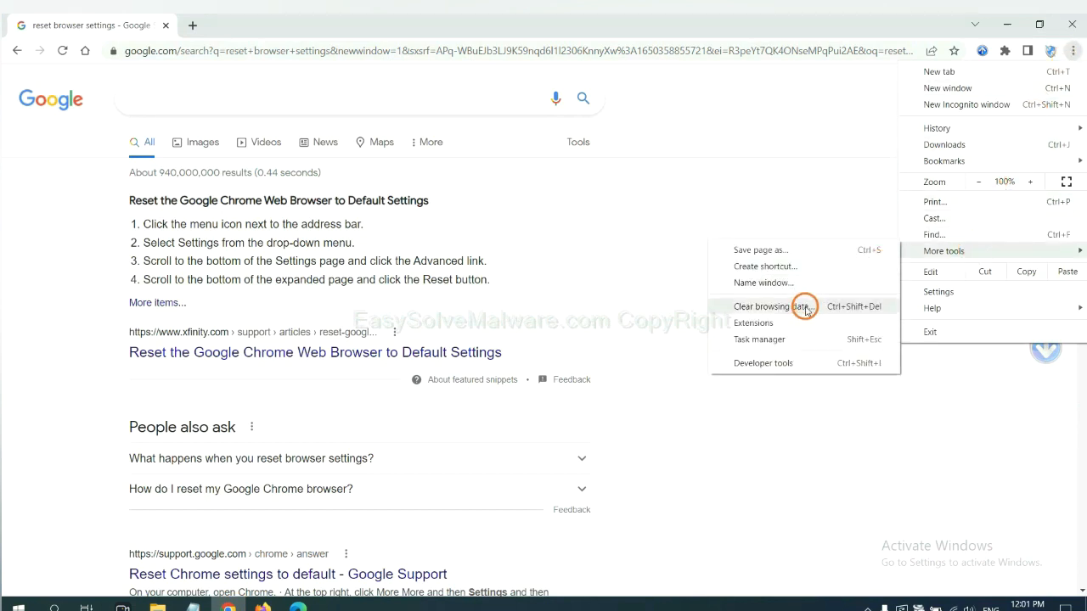
{"action": "left_click", "coordinate": [752, 322]}
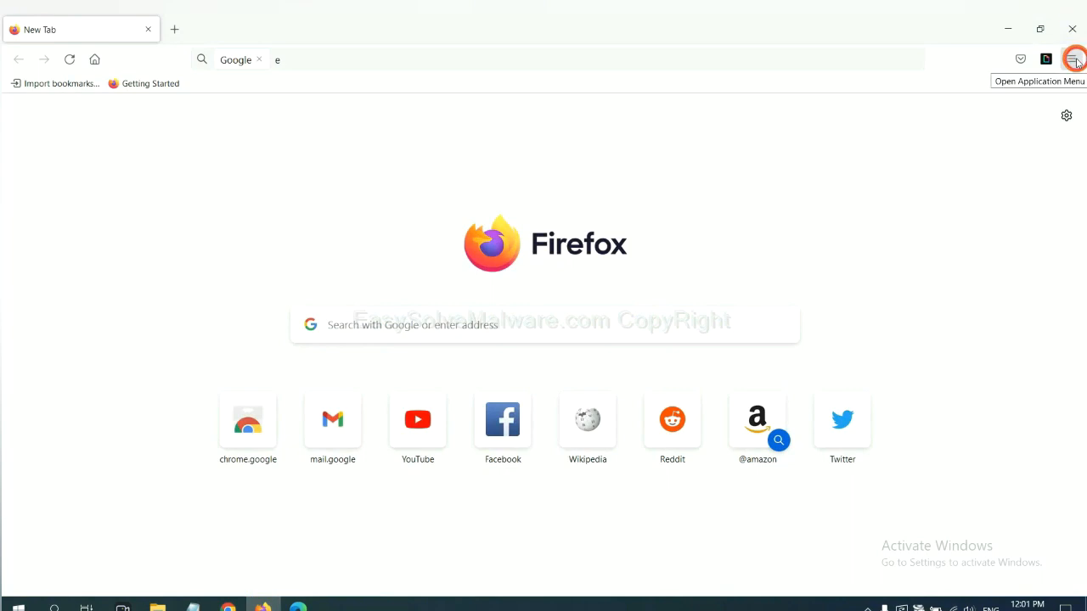
Open Firefox's Add-ons and themes and show the GIPHY for Firefox options
{"action": "left_click", "coordinate": [1072, 59]}
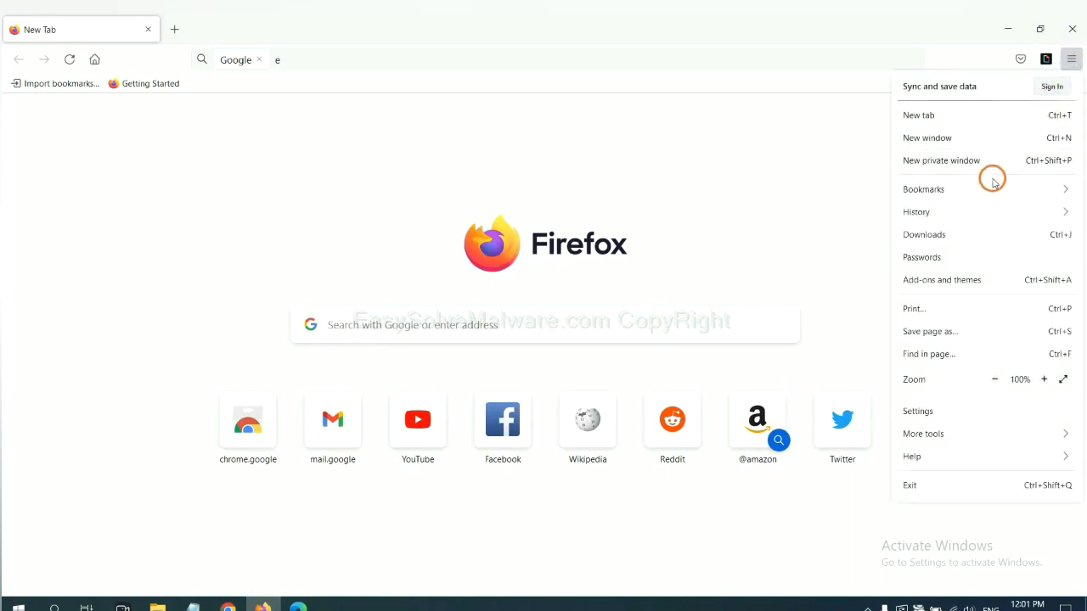
{"action": "mouse_move", "coordinate": [950, 285]}
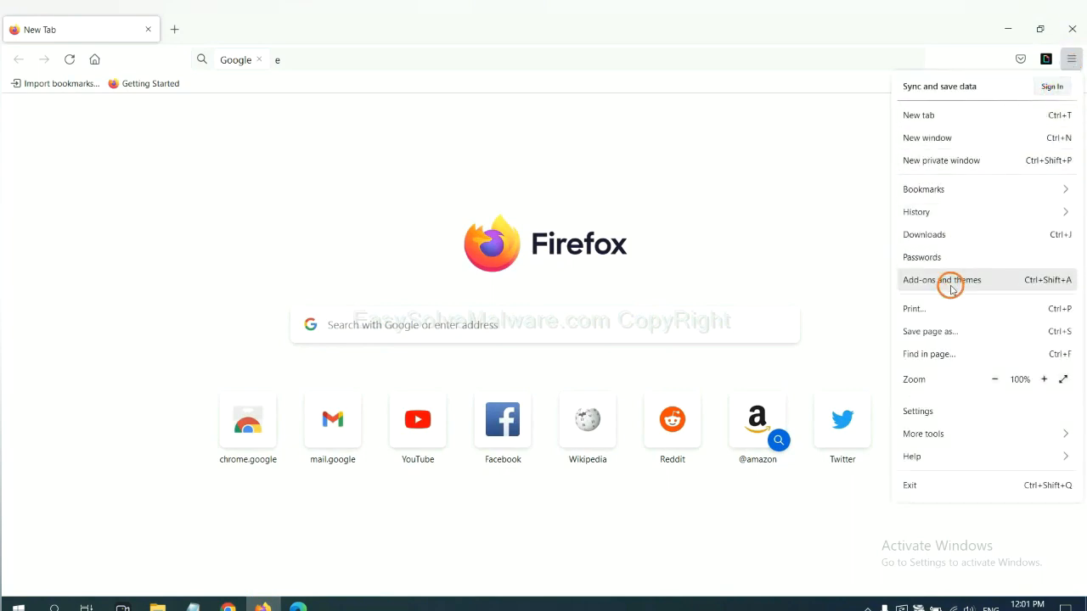
{"action": "left_click", "coordinate": [940, 280]}
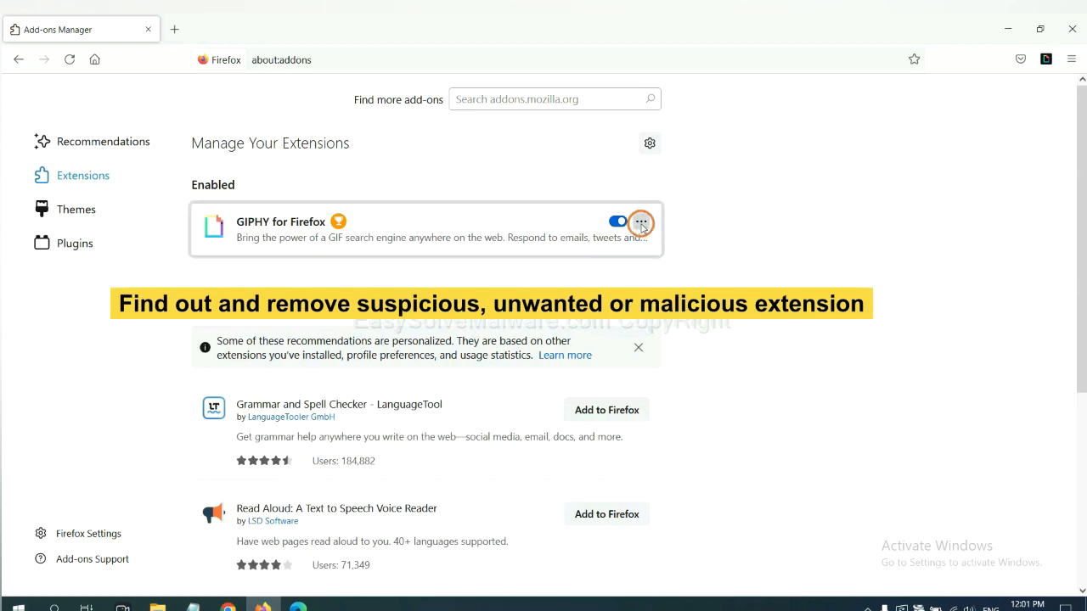
{"action": "left_click", "coordinate": [640, 221]}
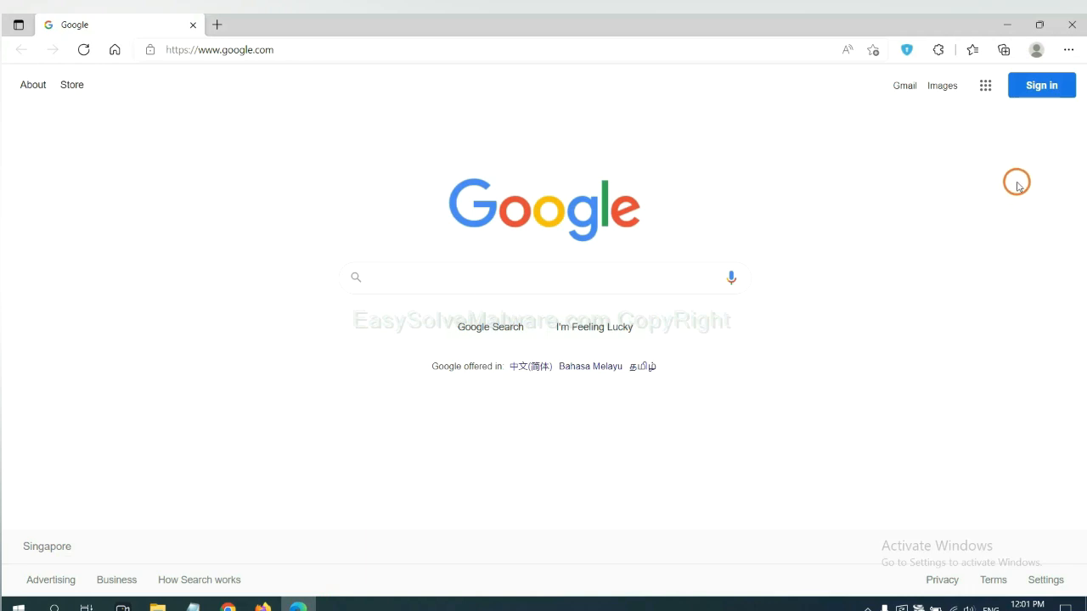
Open Edge's Manage extensions page and remove ArcVpn Free Fast VPN Proxy
{"action": "left_click", "coordinate": [1066, 49]}
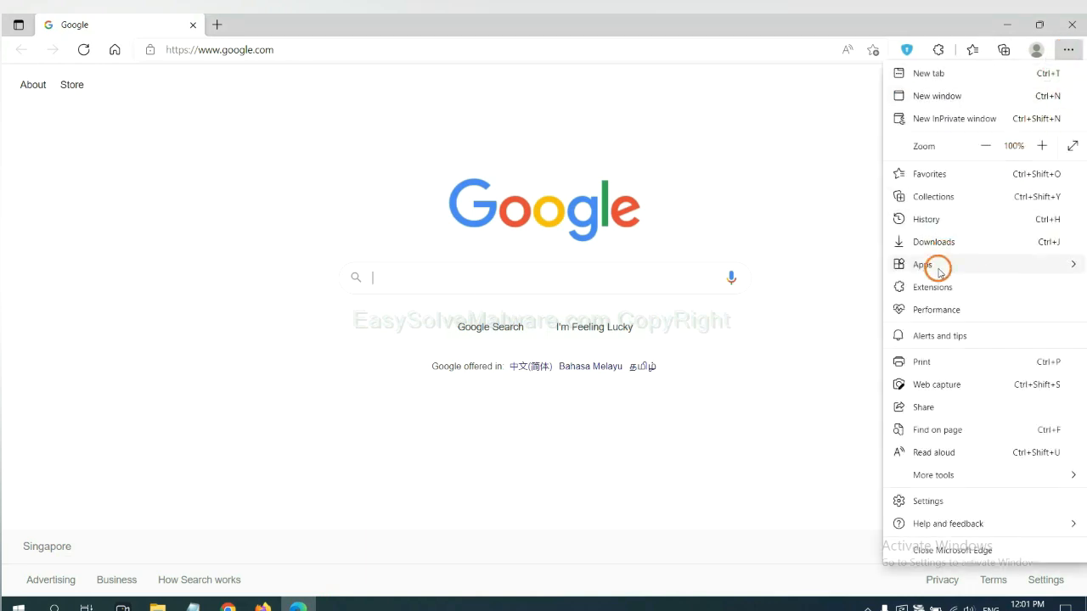
{"action": "mouse_move", "coordinate": [934, 287]}
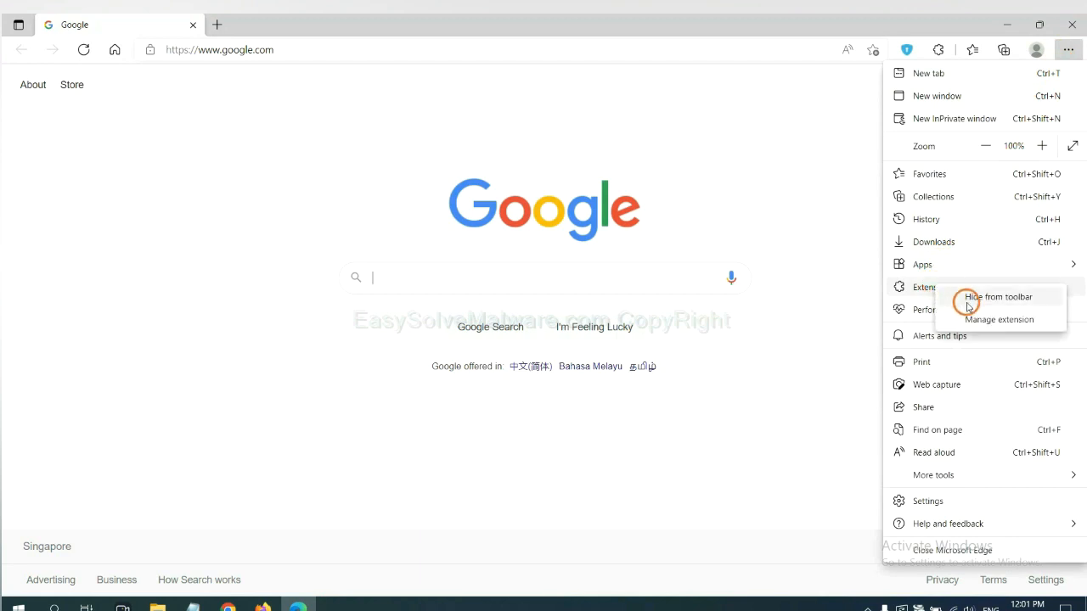
{"action": "mouse_move", "coordinate": [974, 319]}
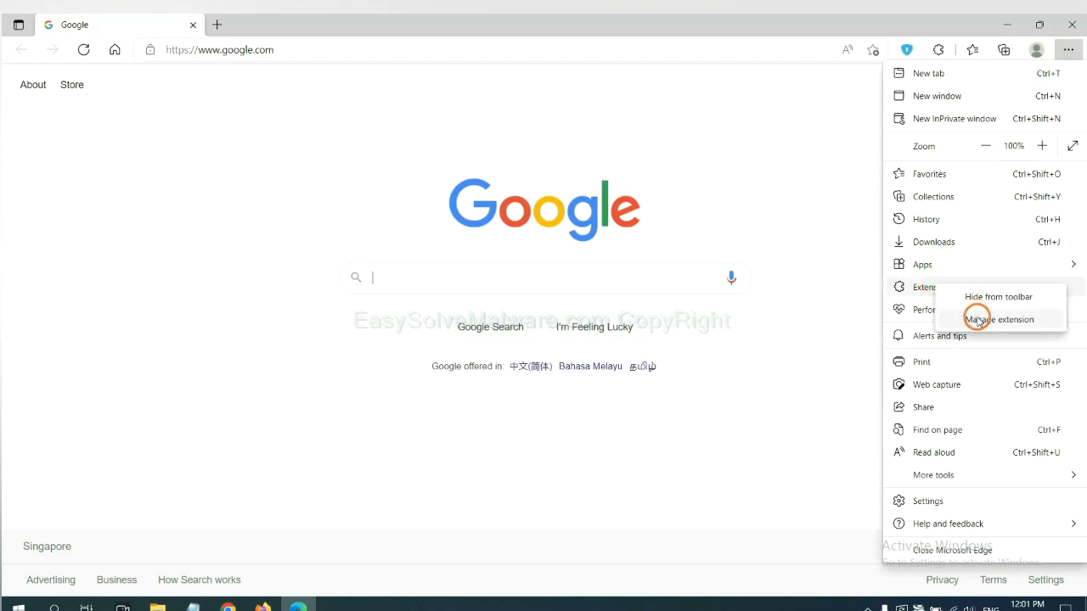
{"action": "left_click", "coordinate": [988, 315]}
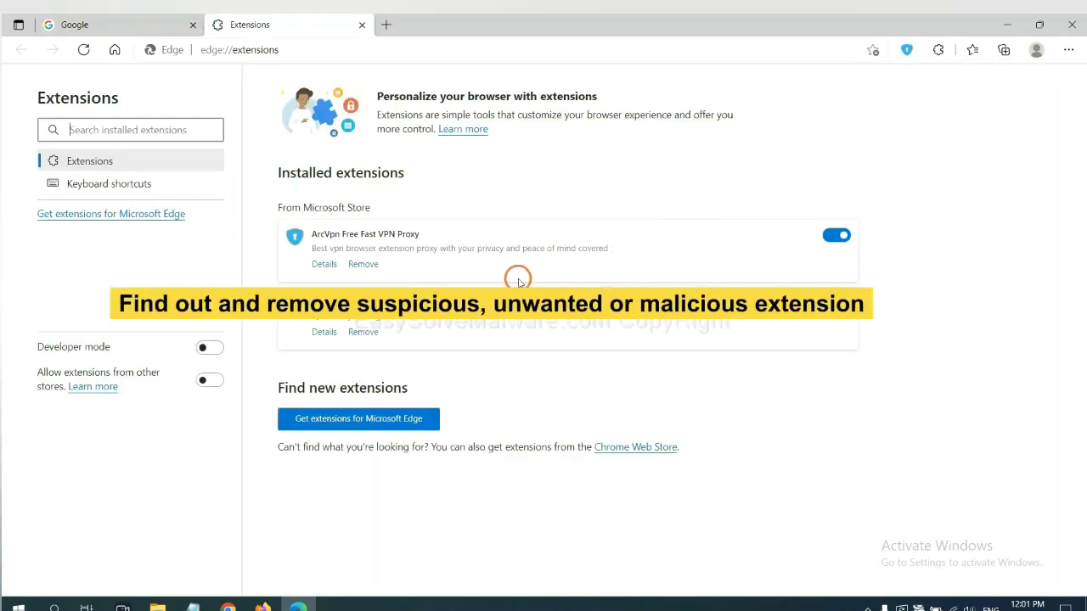
{"action": "mouse_move", "coordinate": [456, 277]}
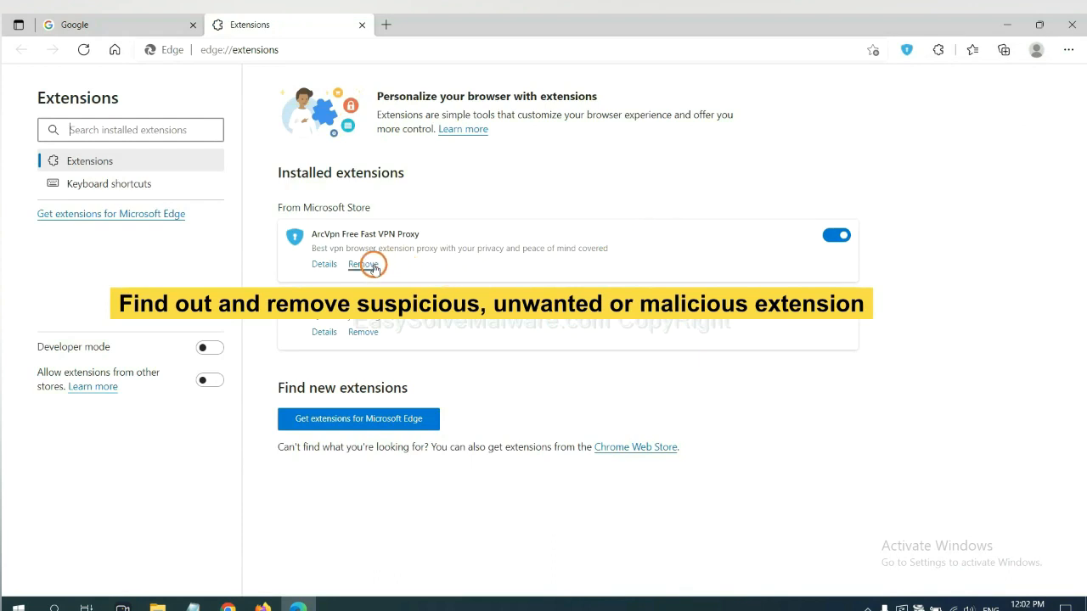
{"action": "left_click", "coordinate": [362, 264]}
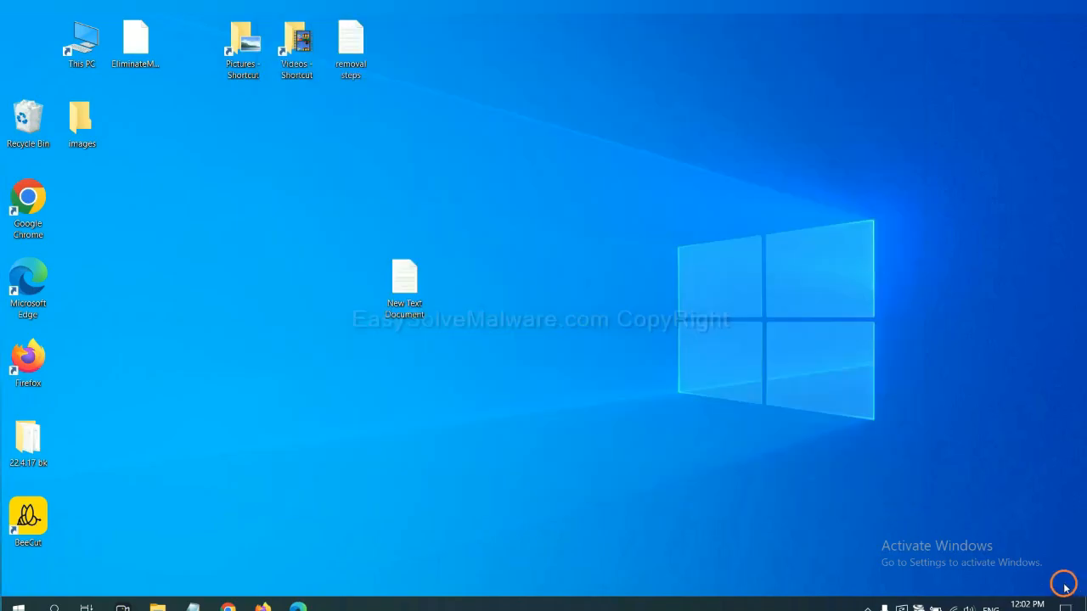
Open the New Text Document notes, highlight step 4, and run regedit from Run
{"action": "double_click", "coordinate": [404, 280]}
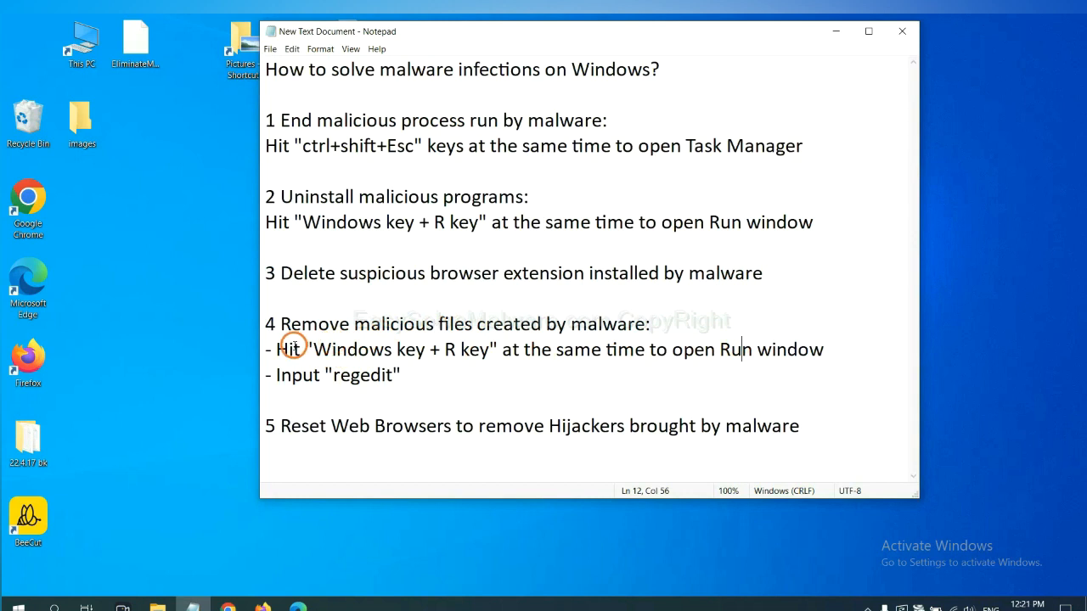
{"action": "left_click_drag", "start_coordinate": [275, 349], "coordinate": [445, 349]}
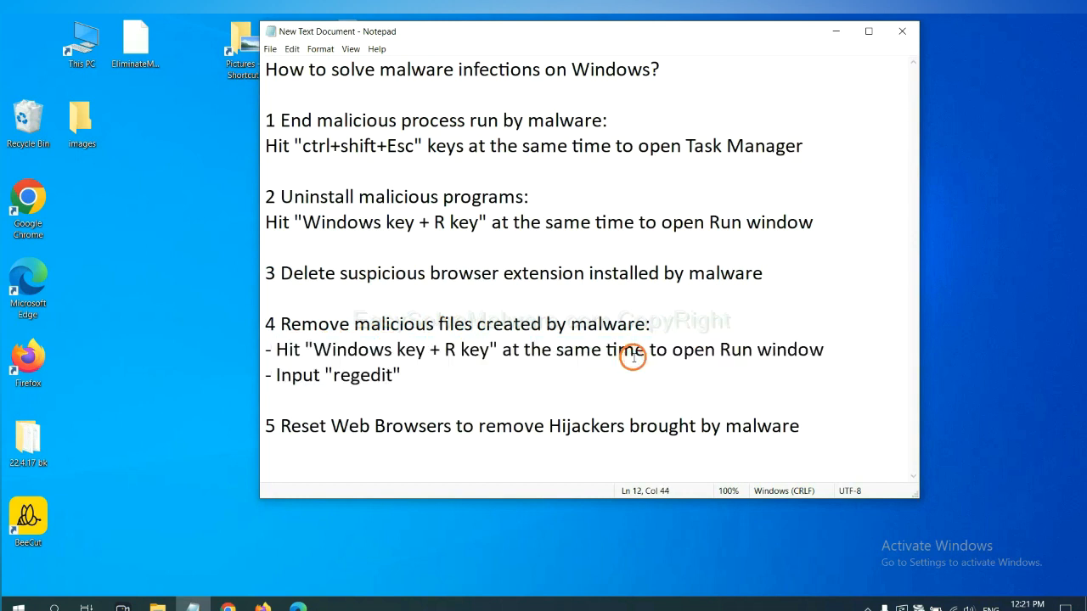
{"action": "key", "text": "Win+r"}
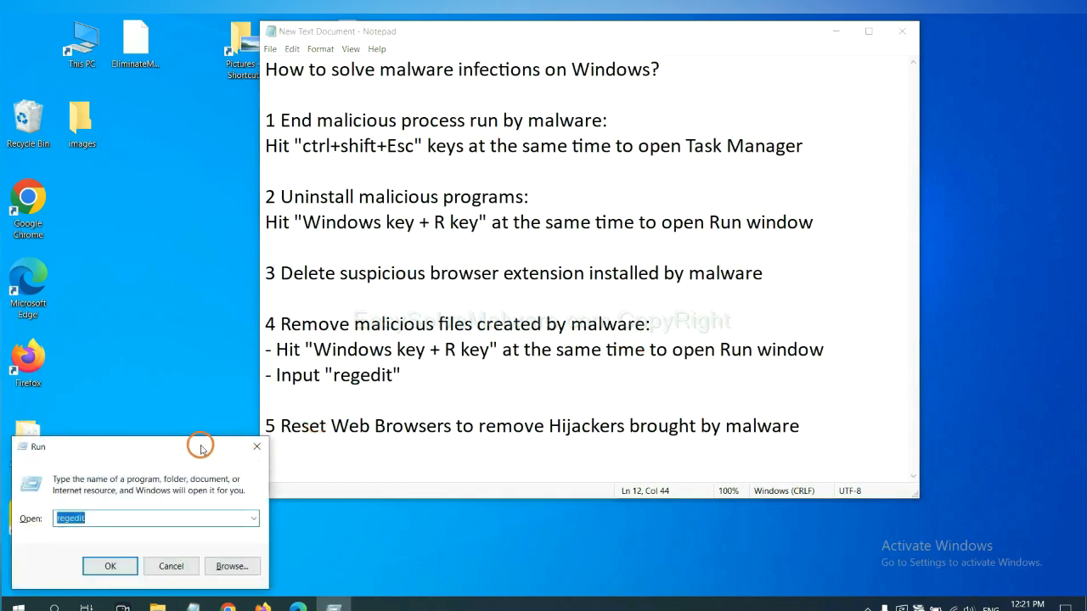
{"action": "left_click_drag", "start_coordinate": [202, 446], "coordinate": [747, 309]}
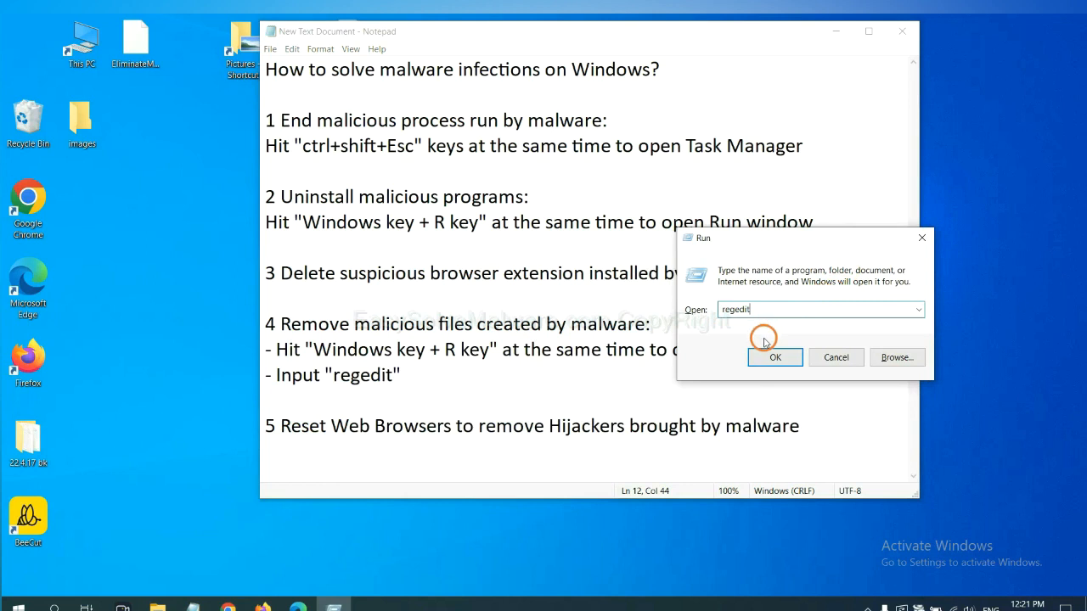
{"action": "left_click", "coordinate": [774, 357]}
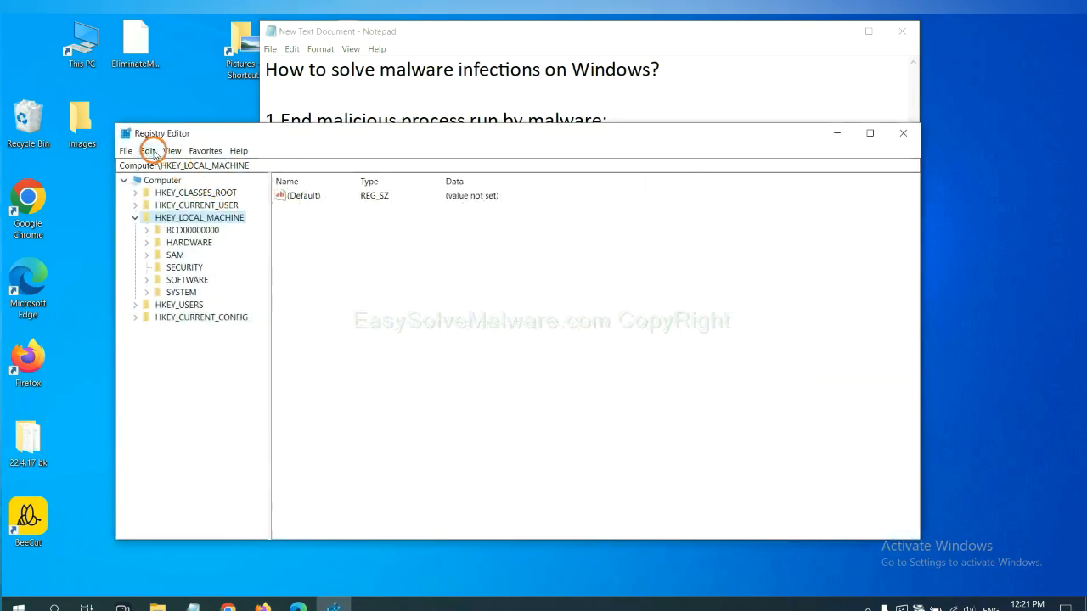
Run a registry Find for the malware name across keys, values and data
{"action": "left_click", "coordinate": [148, 150]}
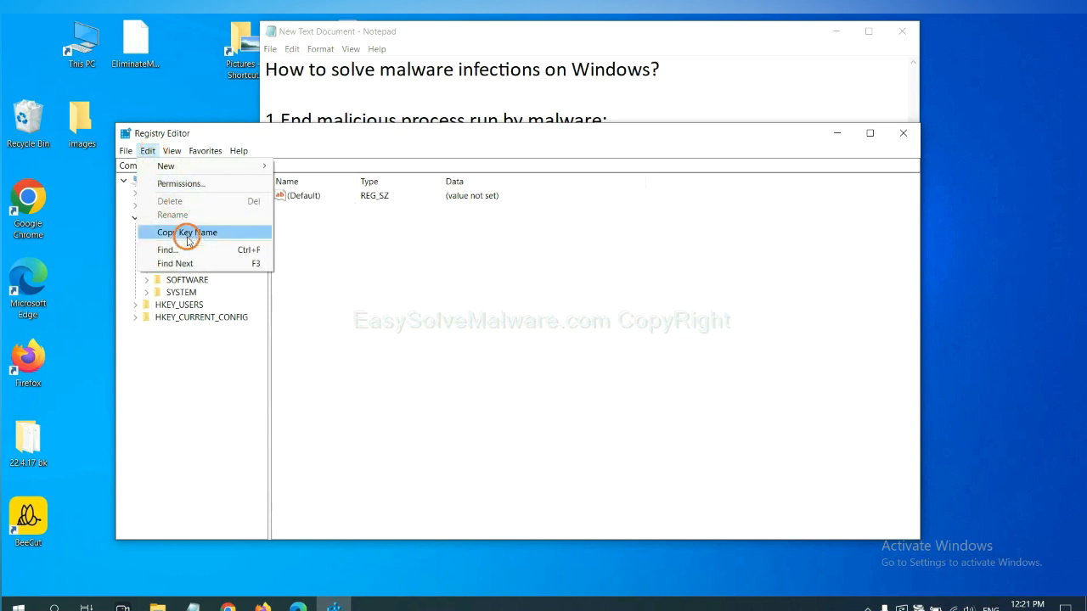
{"action": "mouse_move", "coordinate": [192, 249]}
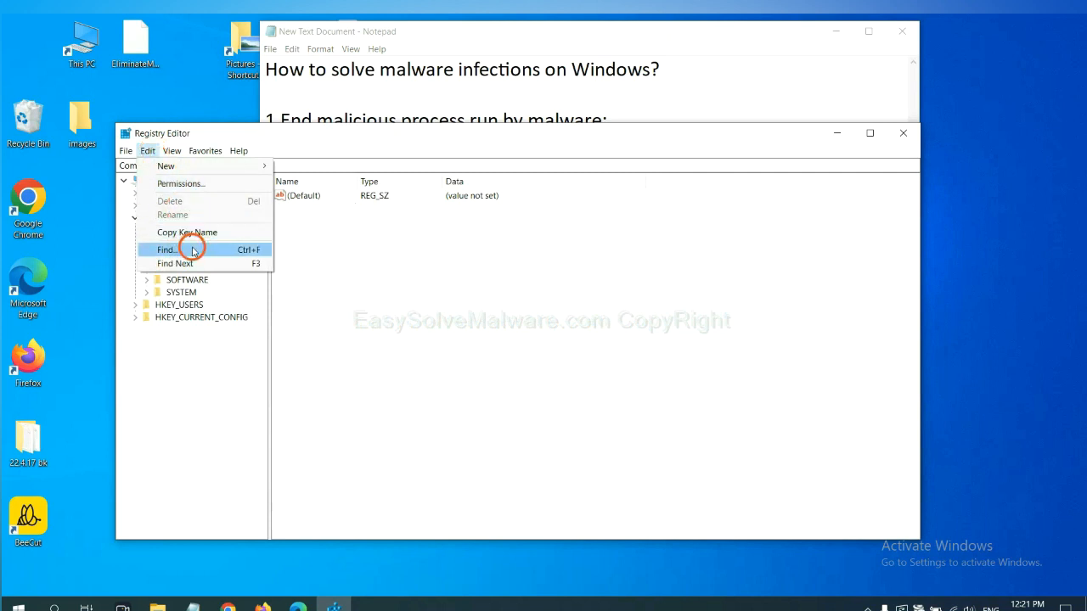
{"action": "left_click", "coordinate": [166, 249]}
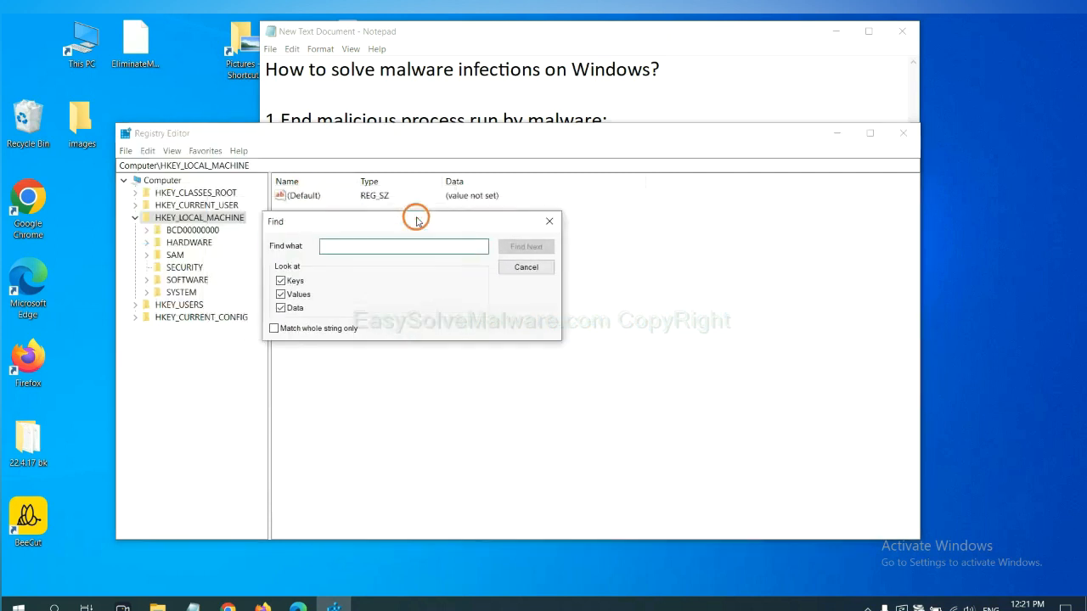
{"action": "left_click", "coordinate": [393, 245]}
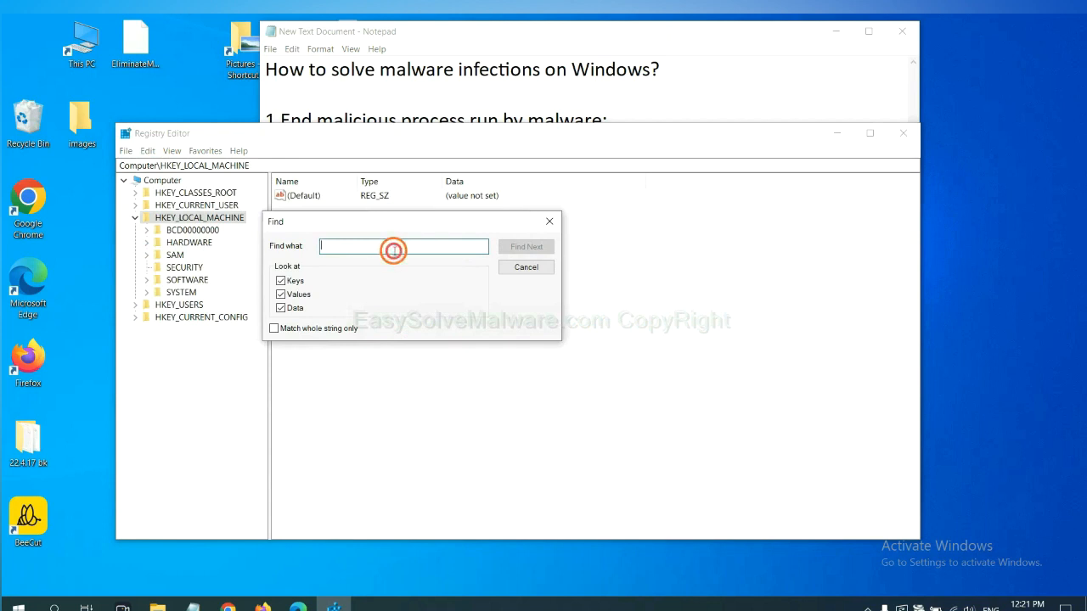
{"action": "left_click", "coordinate": [393, 246]}
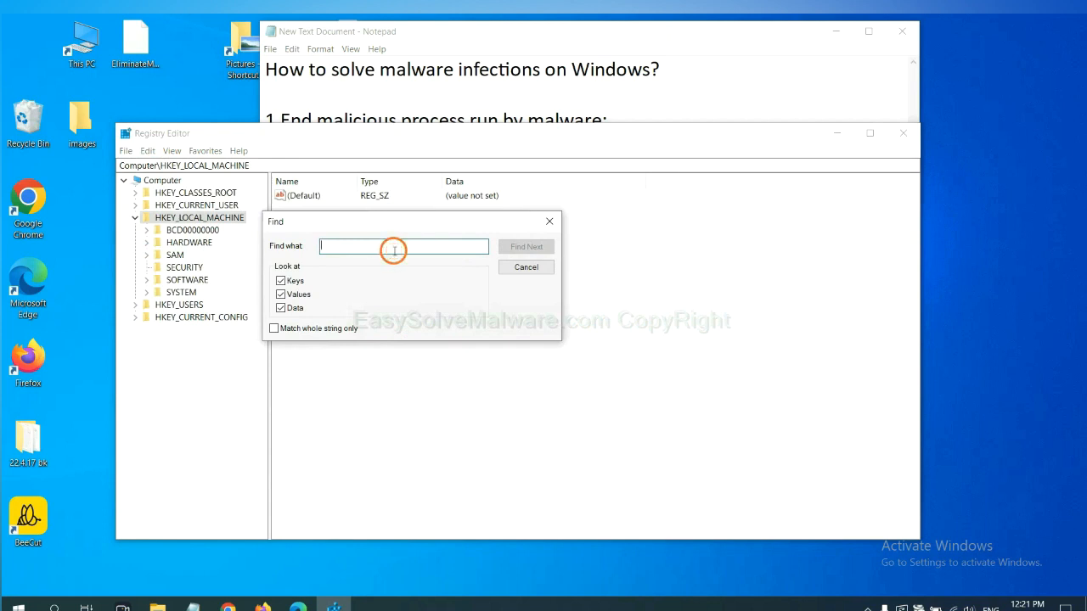
{"action": "type", "text": "Input the name of malware"}
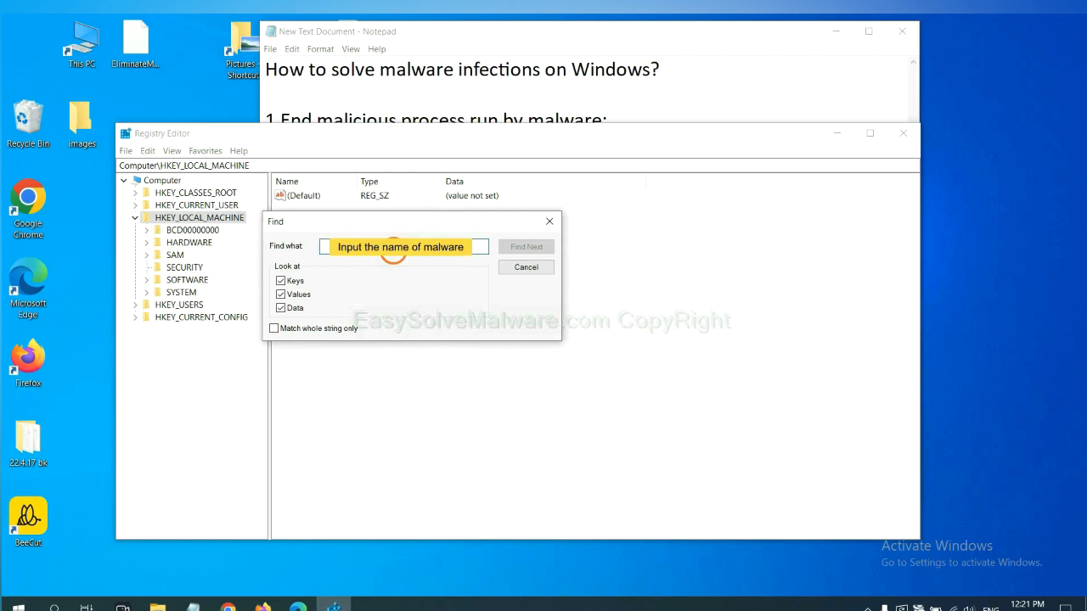
{"action": "type", "text": "be"}
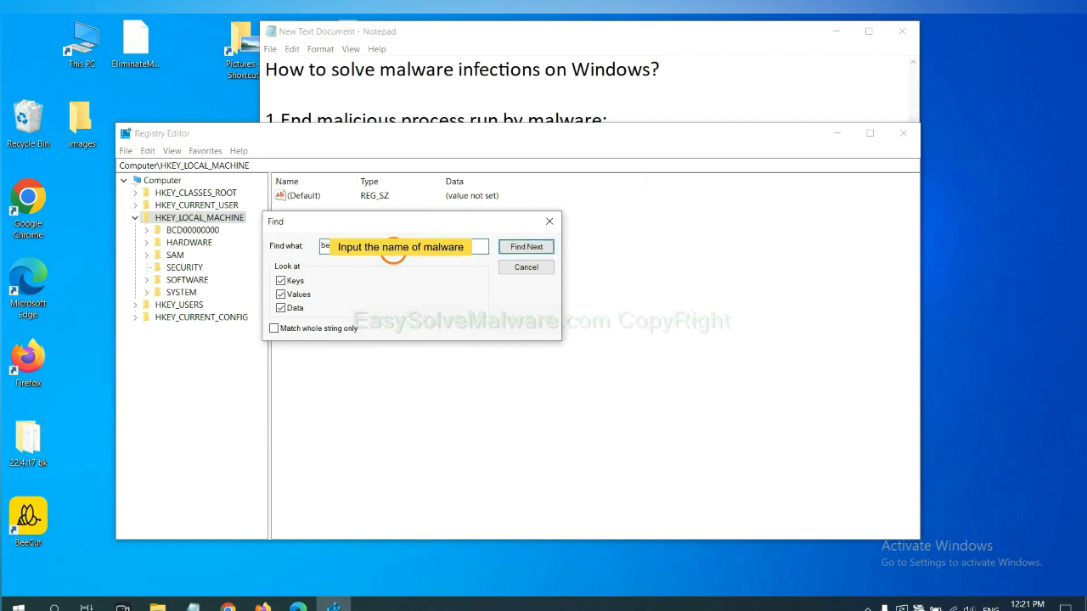
{"action": "left_click", "coordinate": [525, 246]}
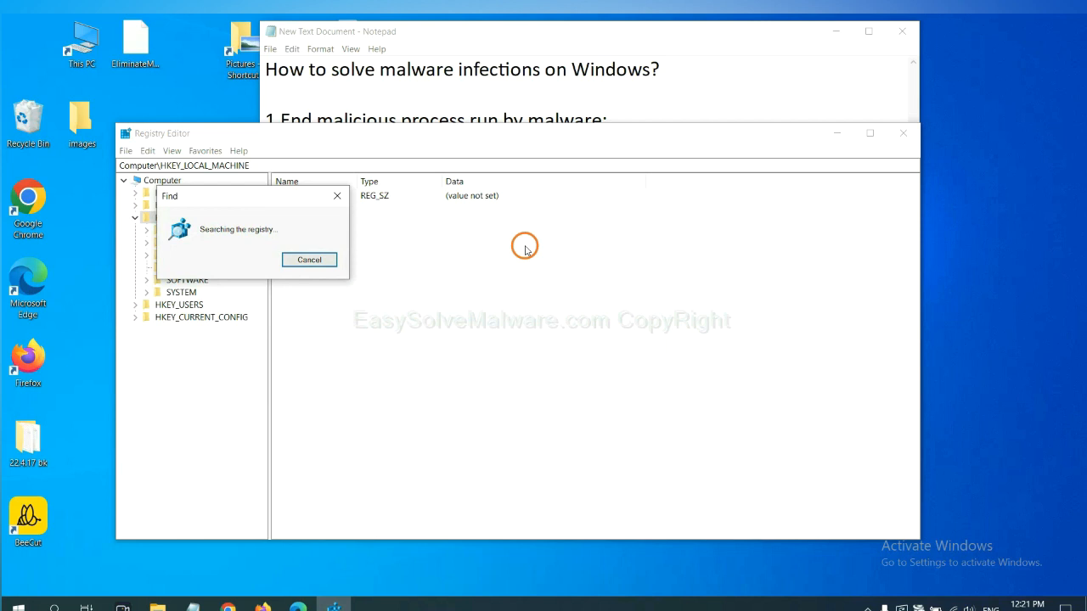
{"action": "mouse_move", "coordinate": [321, 184]}
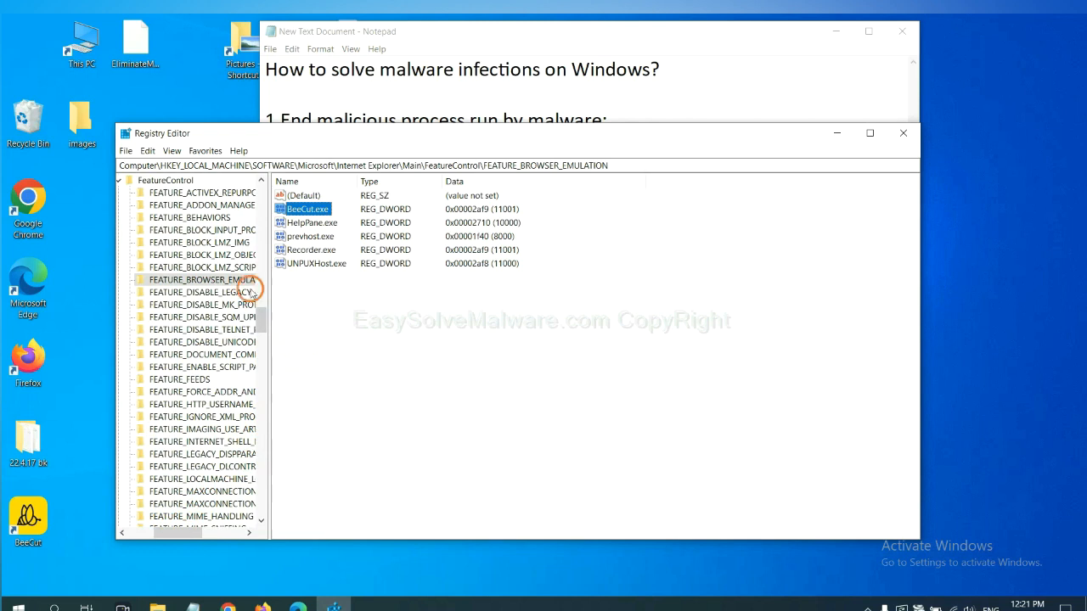
Bring up the context menu for the found FEATURE_BROWSER_EMULATION key holding BeeCut.exe
{"action": "right_click", "coordinate": [202, 279]}
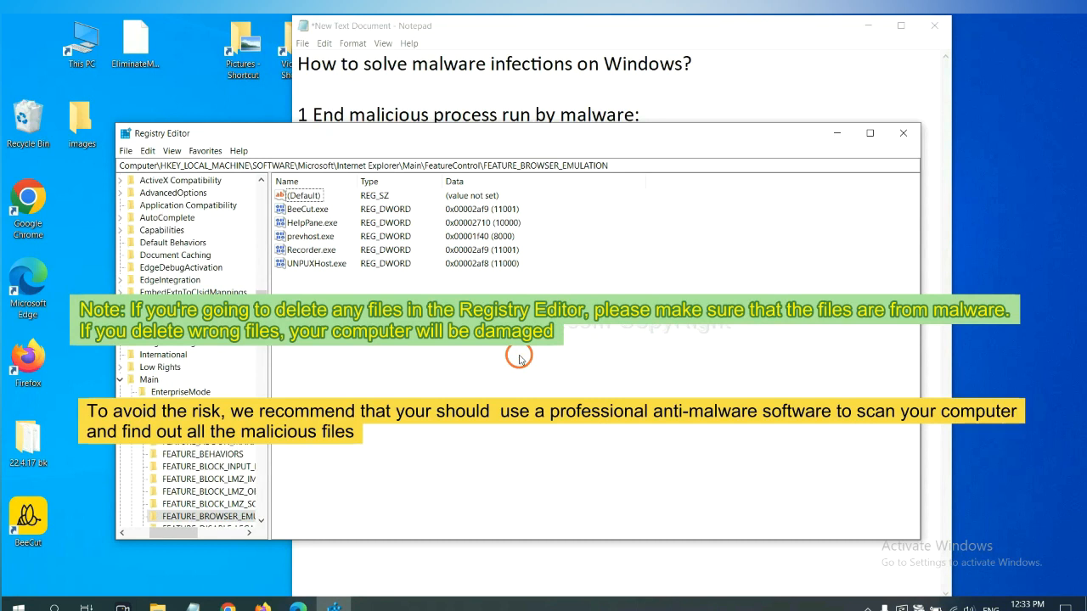
{"action": "mouse_move", "coordinate": [474, 365]}
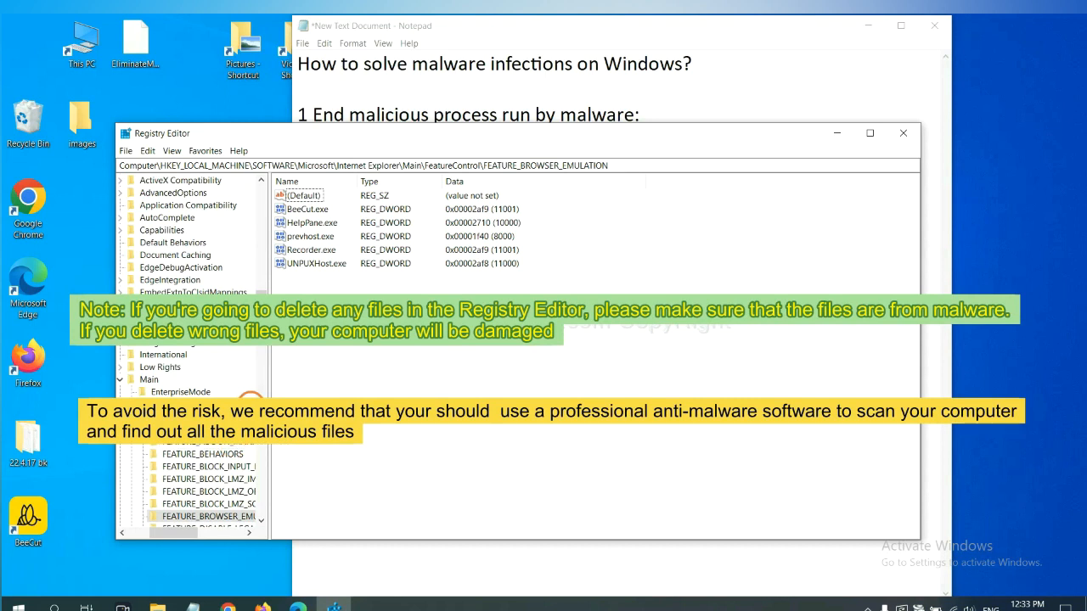
{"action": "mouse_move", "coordinate": [257, 392]}
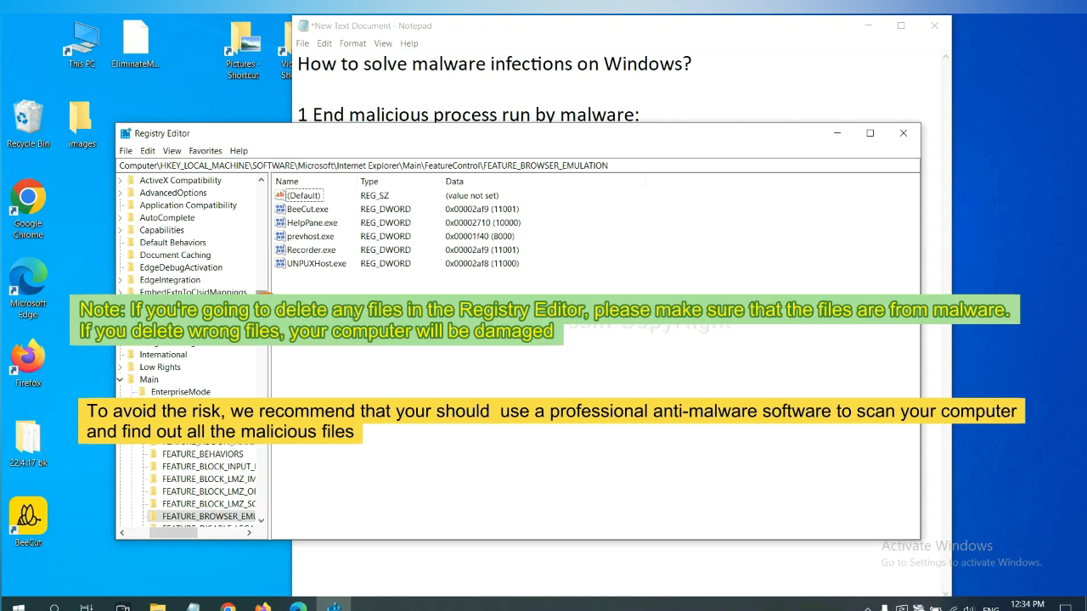
{"action": "left_click", "coordinate": [380, 361]}
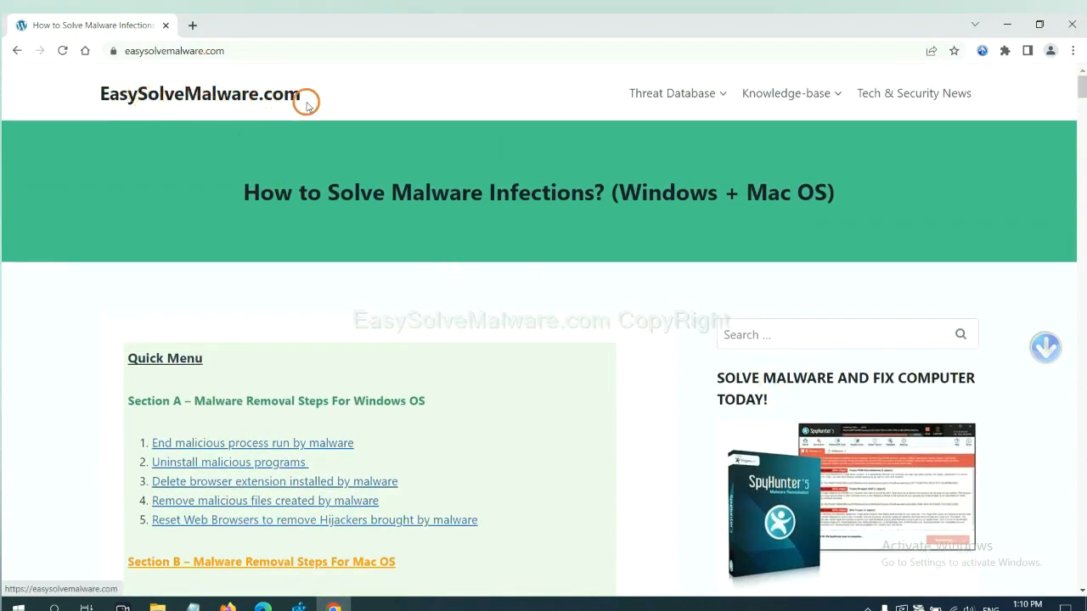
Scroll the EasySolveMalware.com guide down to its Quick Menu of Windows and Mac sections
{"action": "scroll", "scroll_direction": "down", "scroll_amount": 3}
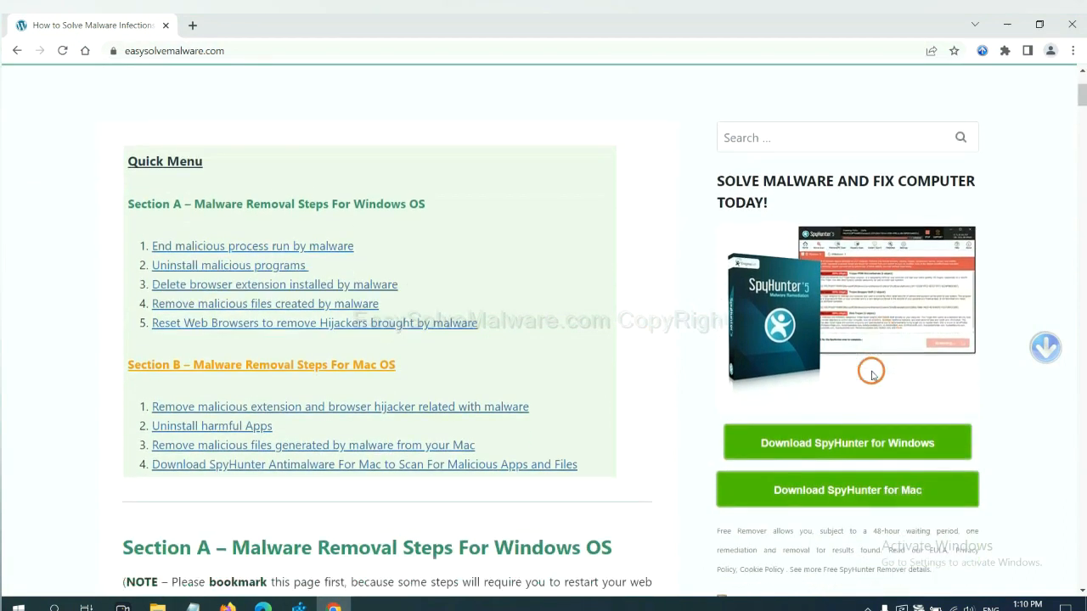
{"action": "scroll", "scroll_direction": "down", "scroll_amount": 3}
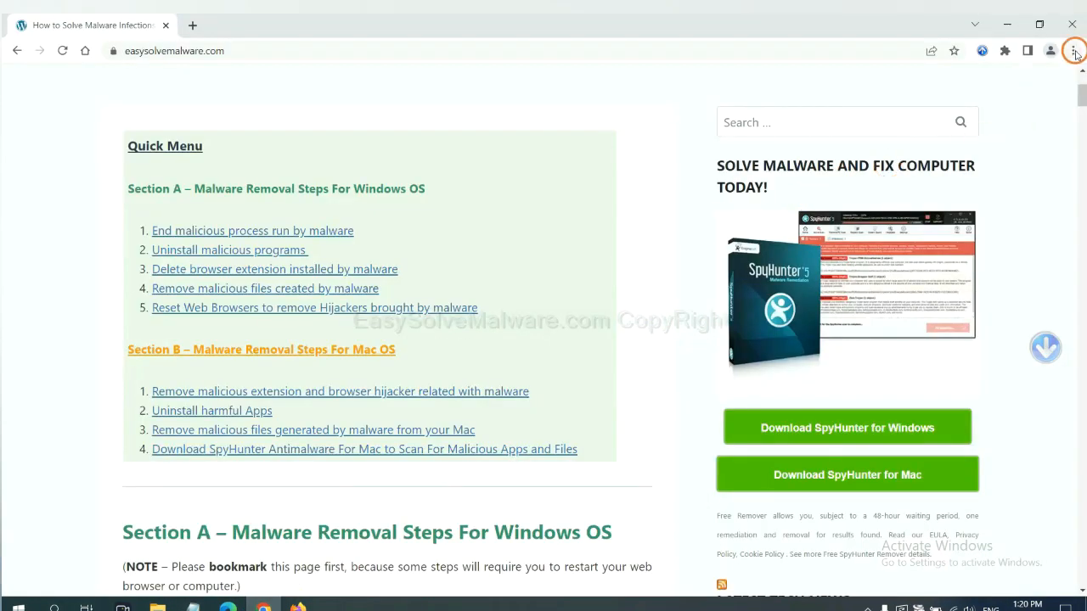
Find 'reset' in Chrome settings, restore original defaults, and confirm Reset settings
{"action": "left_click", "coordinate": [1072, 51]}
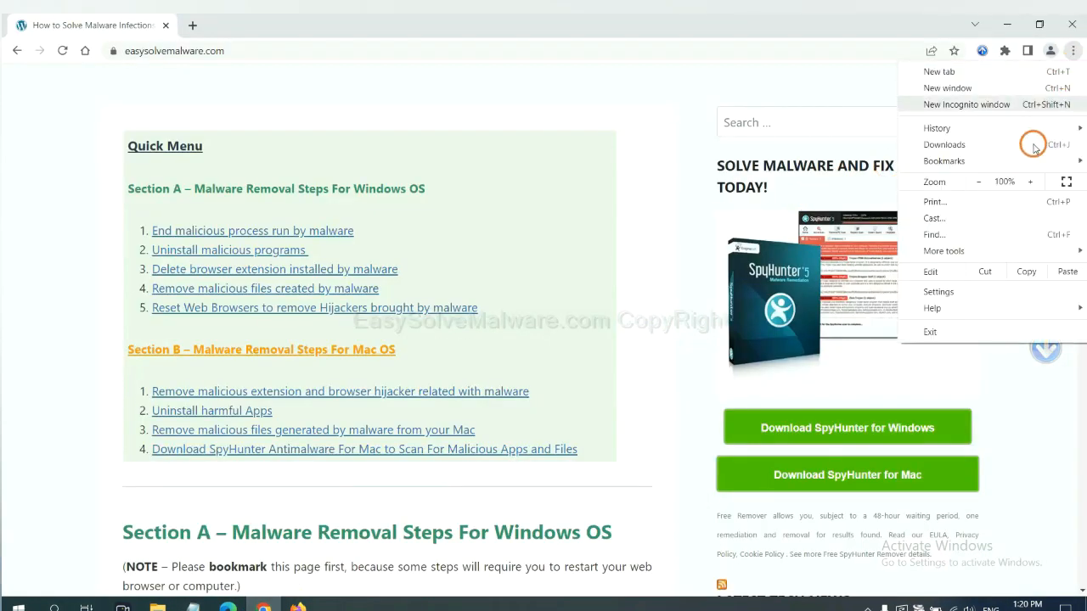
{"action": "left_click", "coordinate": [938, 291]}
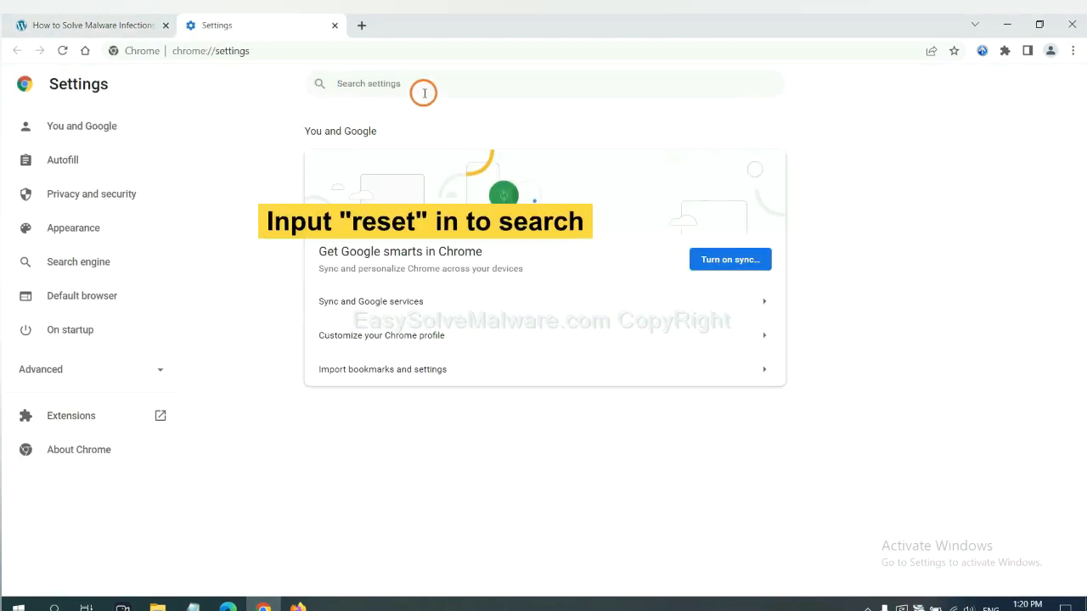
{"action": "type", "text": "reset"}
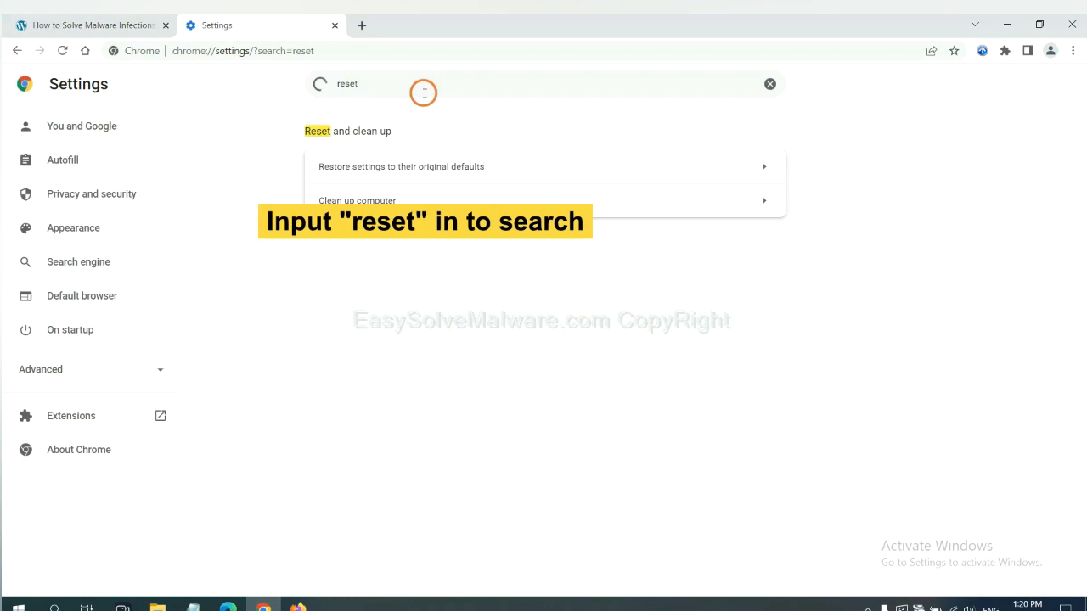
{"action": "left_click", "coordinate": [400, 167]}
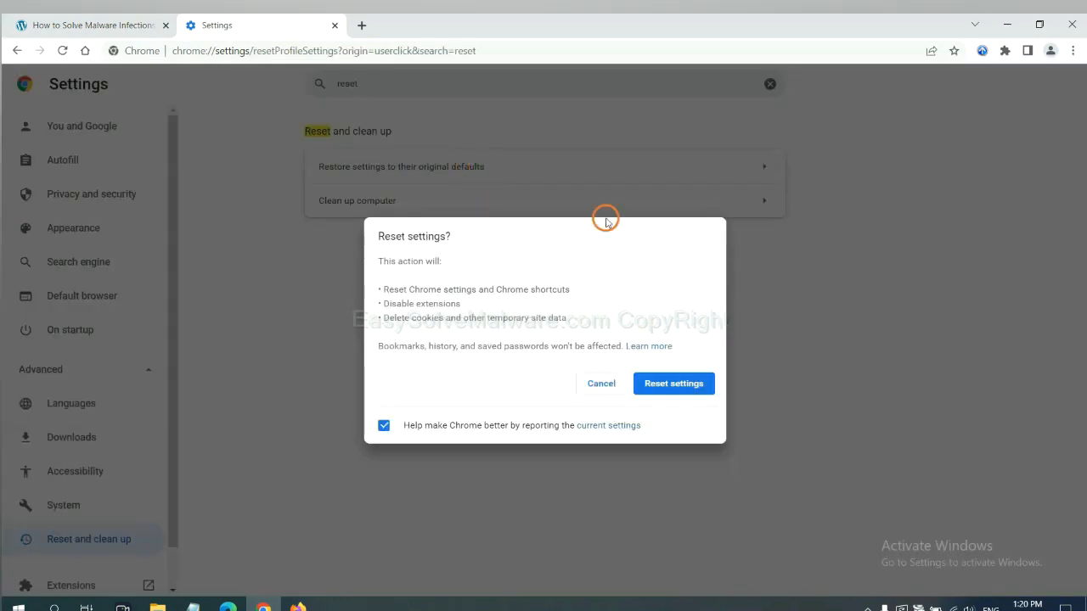
{"action": "left_click", "coordinate": [673, 383]}
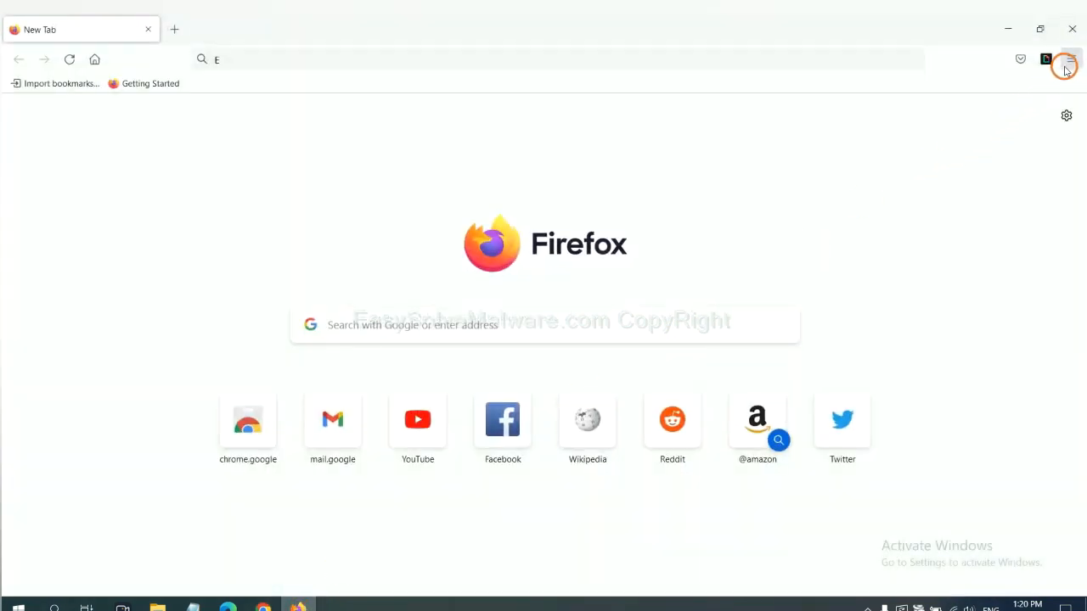
Open Firefox's Troubleshooting Information page through Help and choose Refresh Firefox
{"action": "left_click", "coordinate": [1070, 57]}
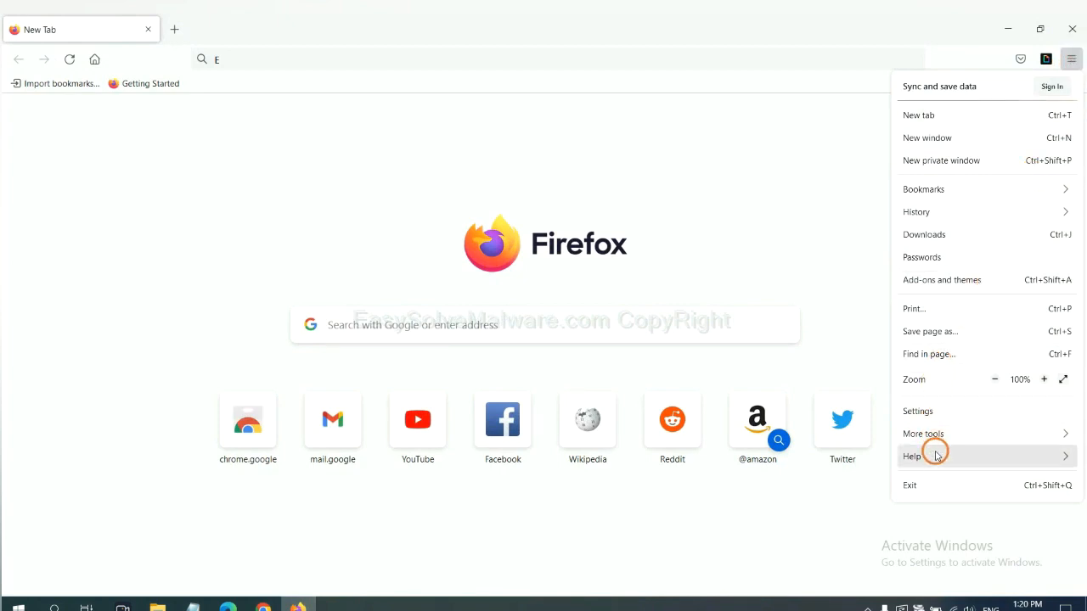
{"action": "left_click", "coordinate": [911, 455]}
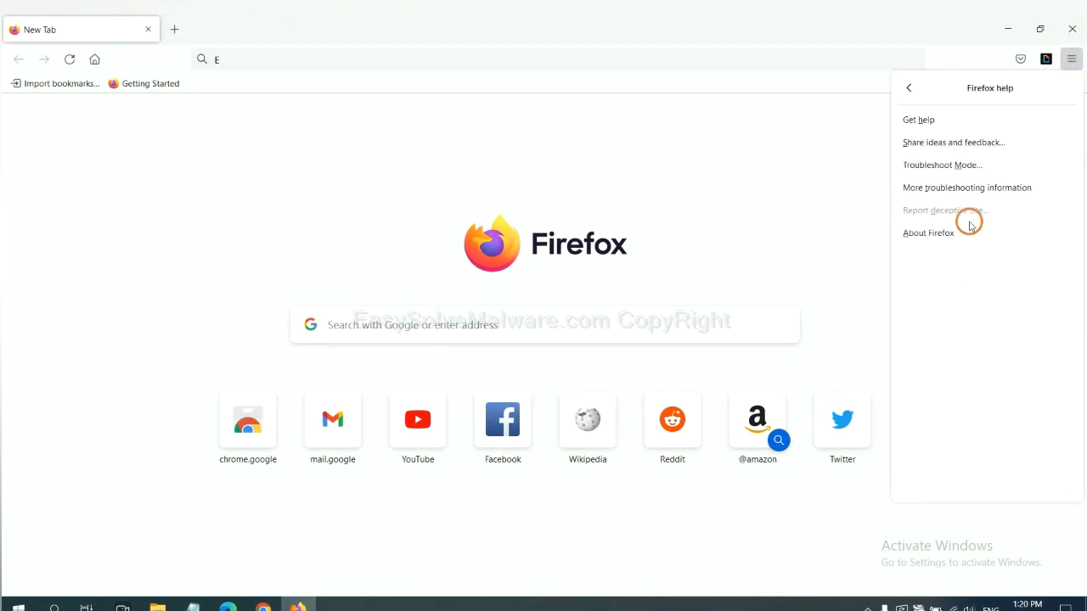
{"action": "mouse_move", "coordinate": [956, 188]}
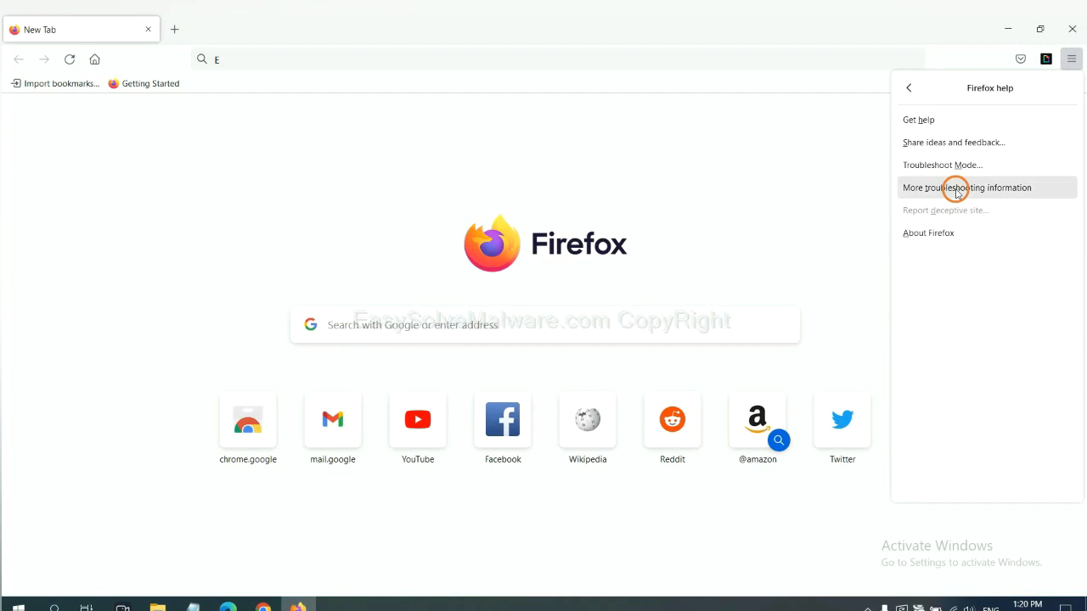
{"action": "left_click", "coordinate": [958, 188]}
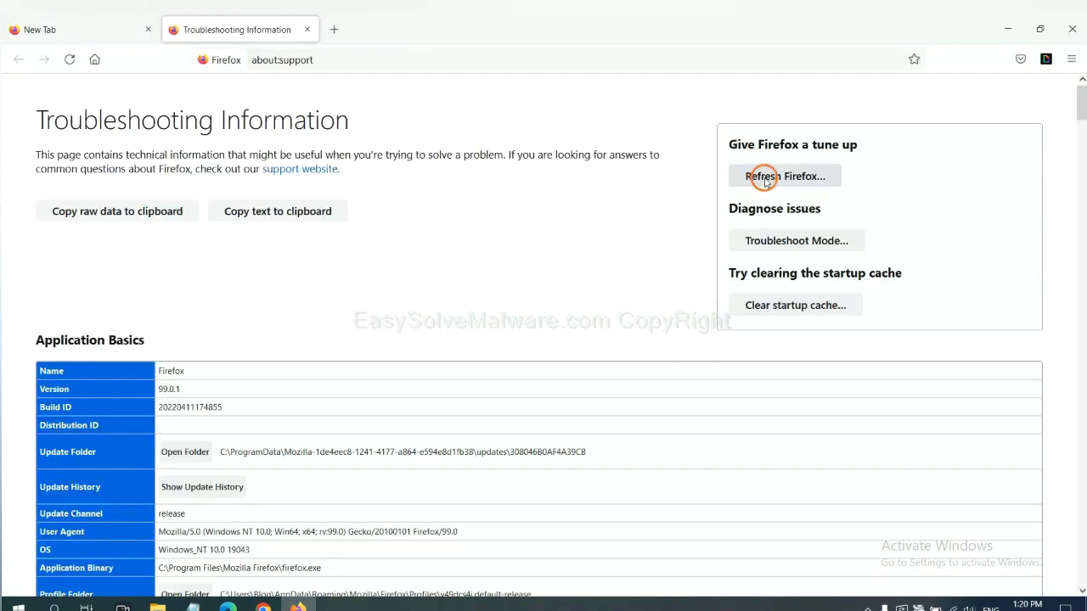
{"action": "left_click", "coordinate": [784, 176]}
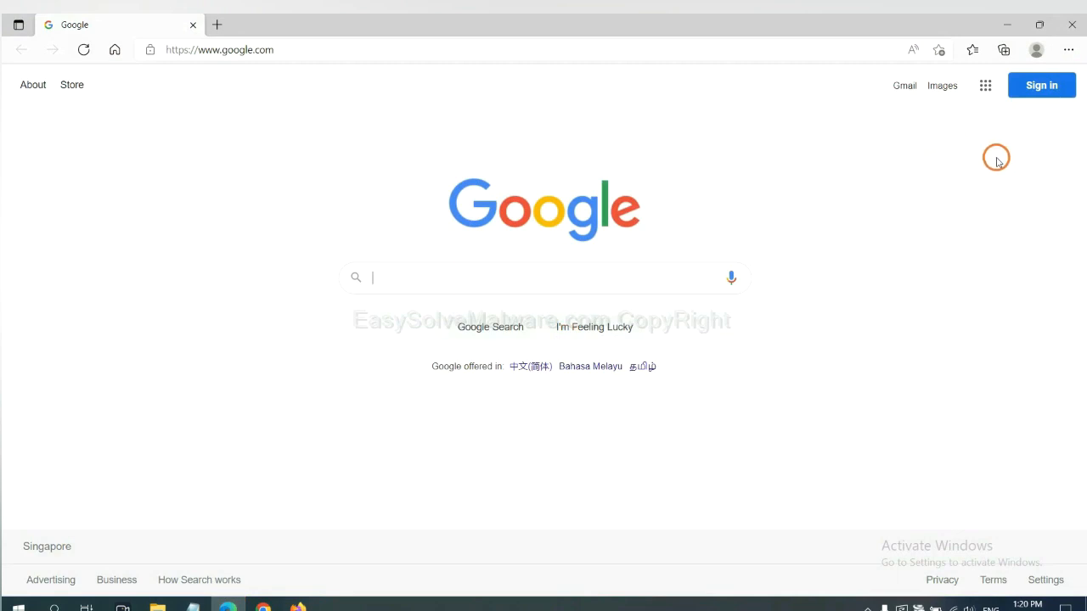
Search Edge settings for 're' and choose Restore settings to their default values
{"action": "left_click", "coordinate": [1076, 49]}
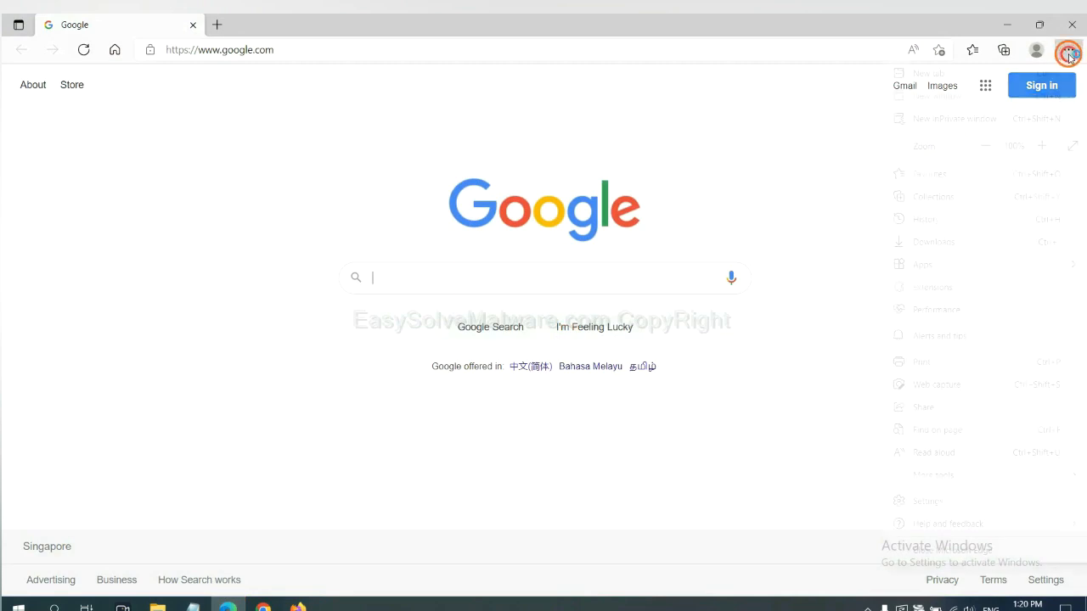
{"action": "left_click", "coordinate": [1070, 48]}
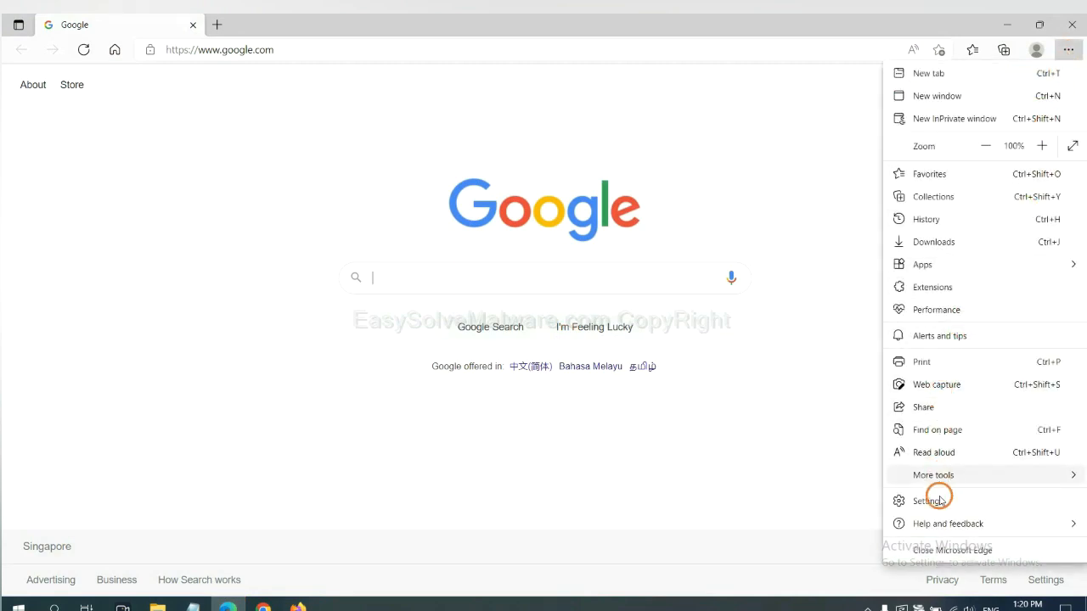
{"action": "left_click", "coordinate": [928, 500]}
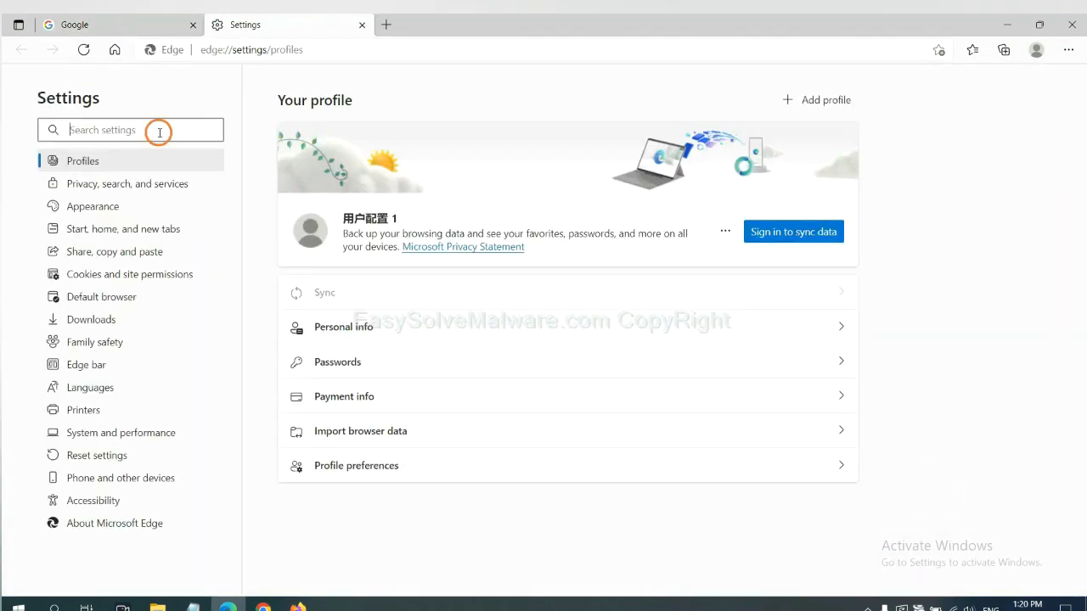
{"action": "type", "text": "reset"}
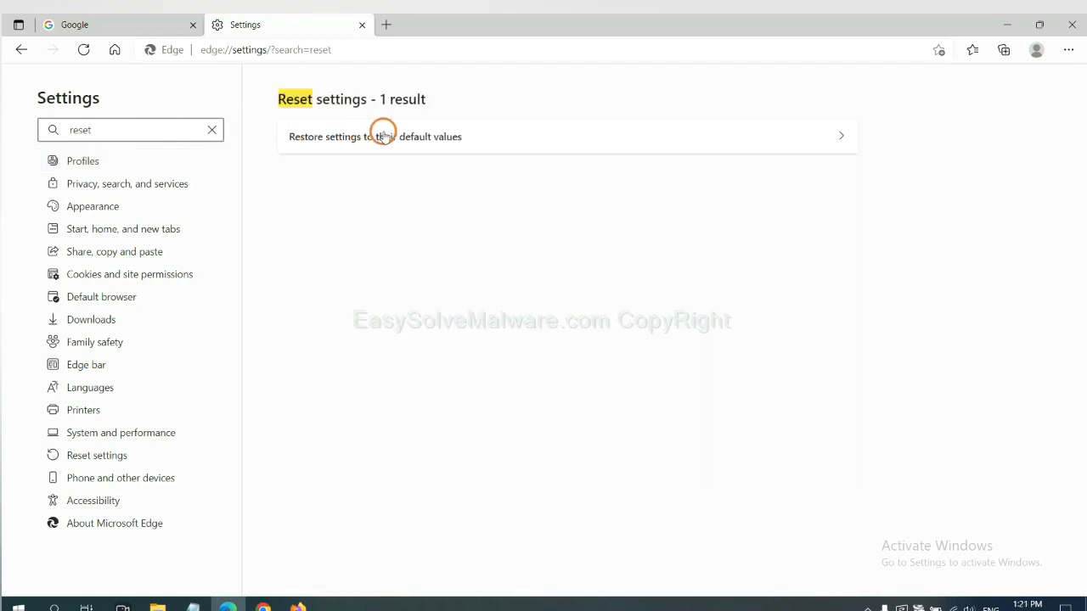
{"action": "left_click", "coordinate": [383, 136]}
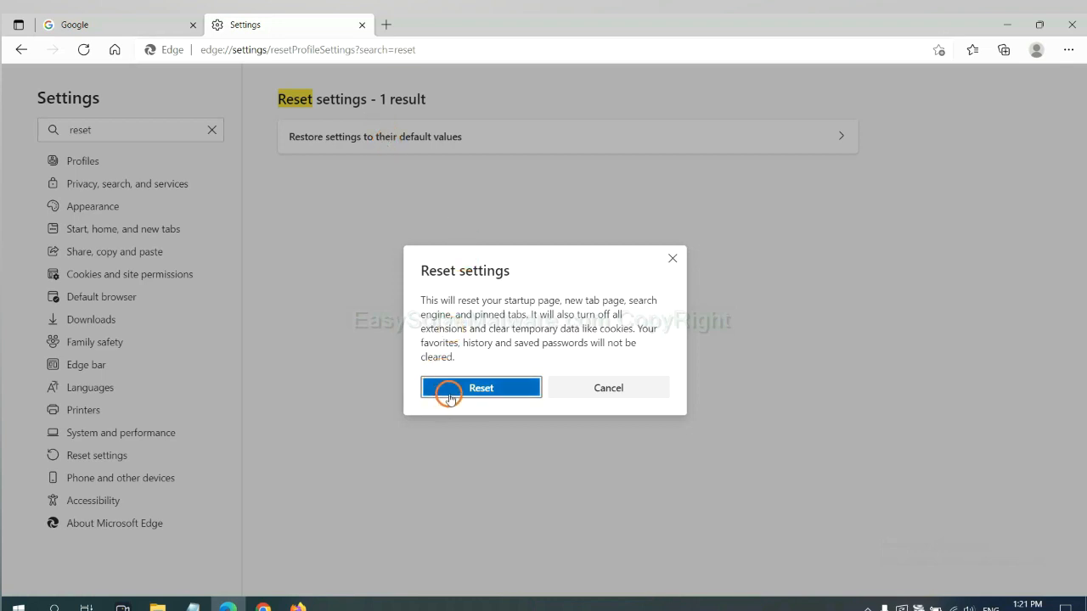
{"action": "mouse_move", "coordinate": [613, 462]}
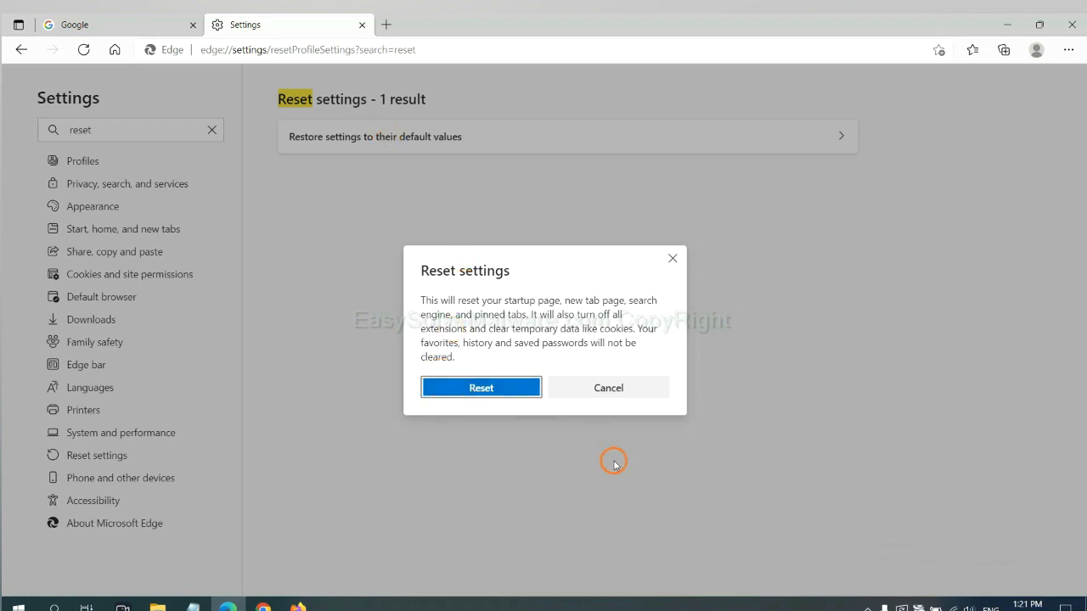